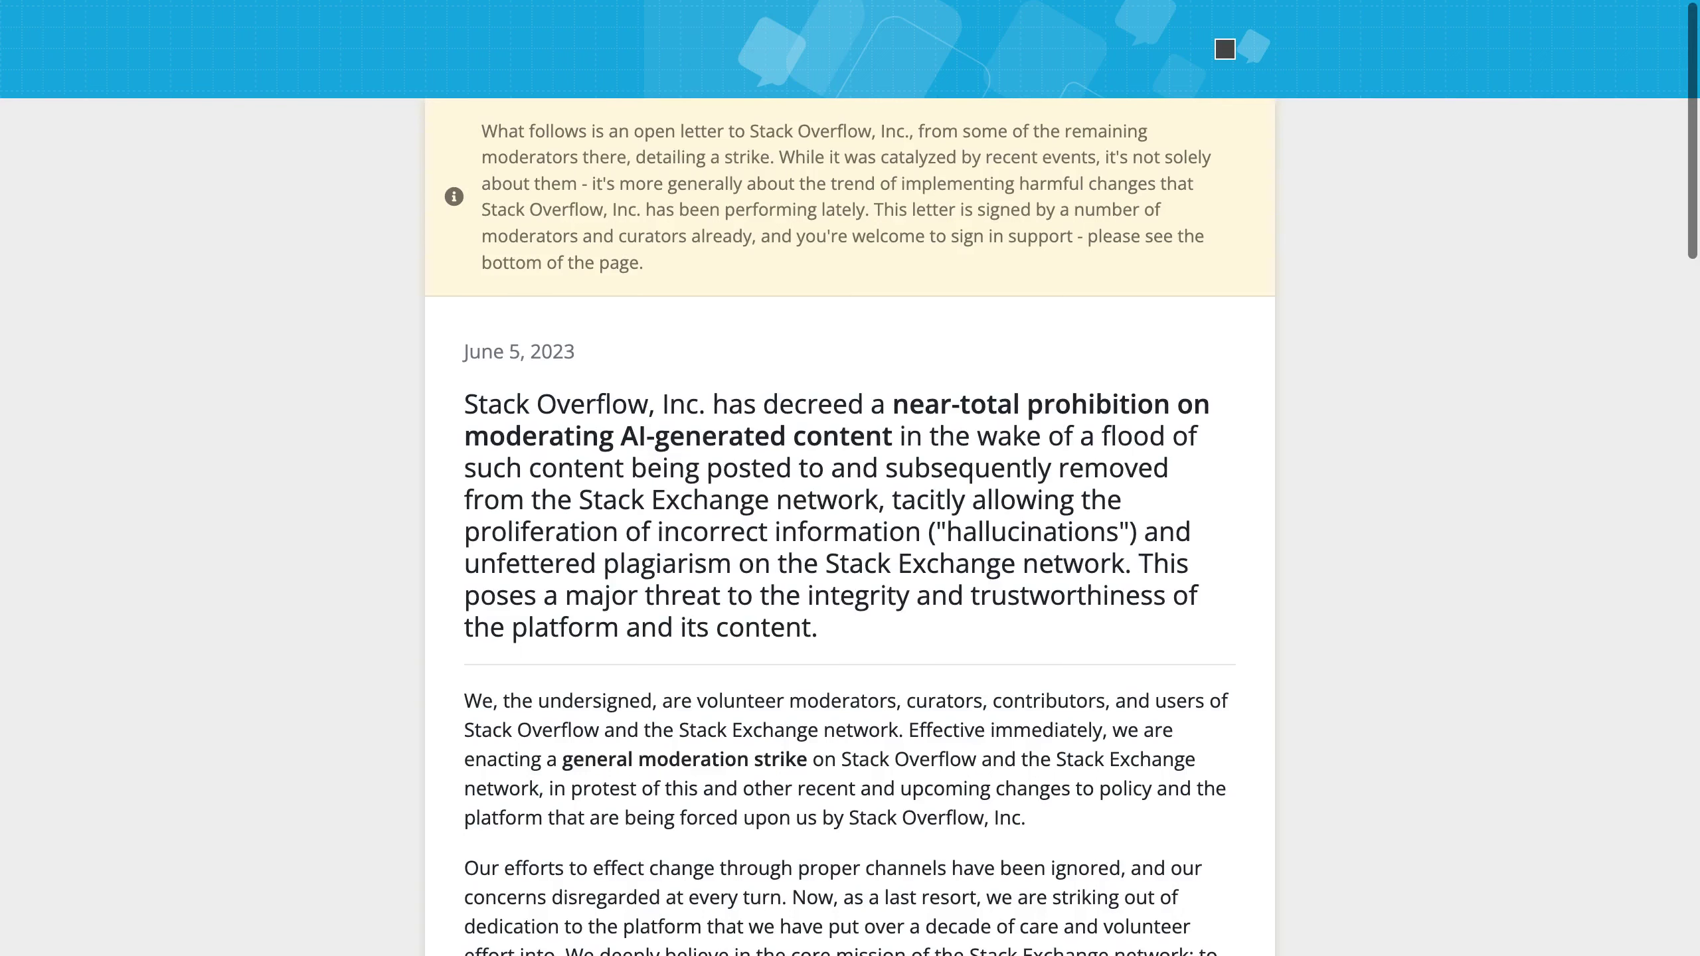
scroll("down", 3)
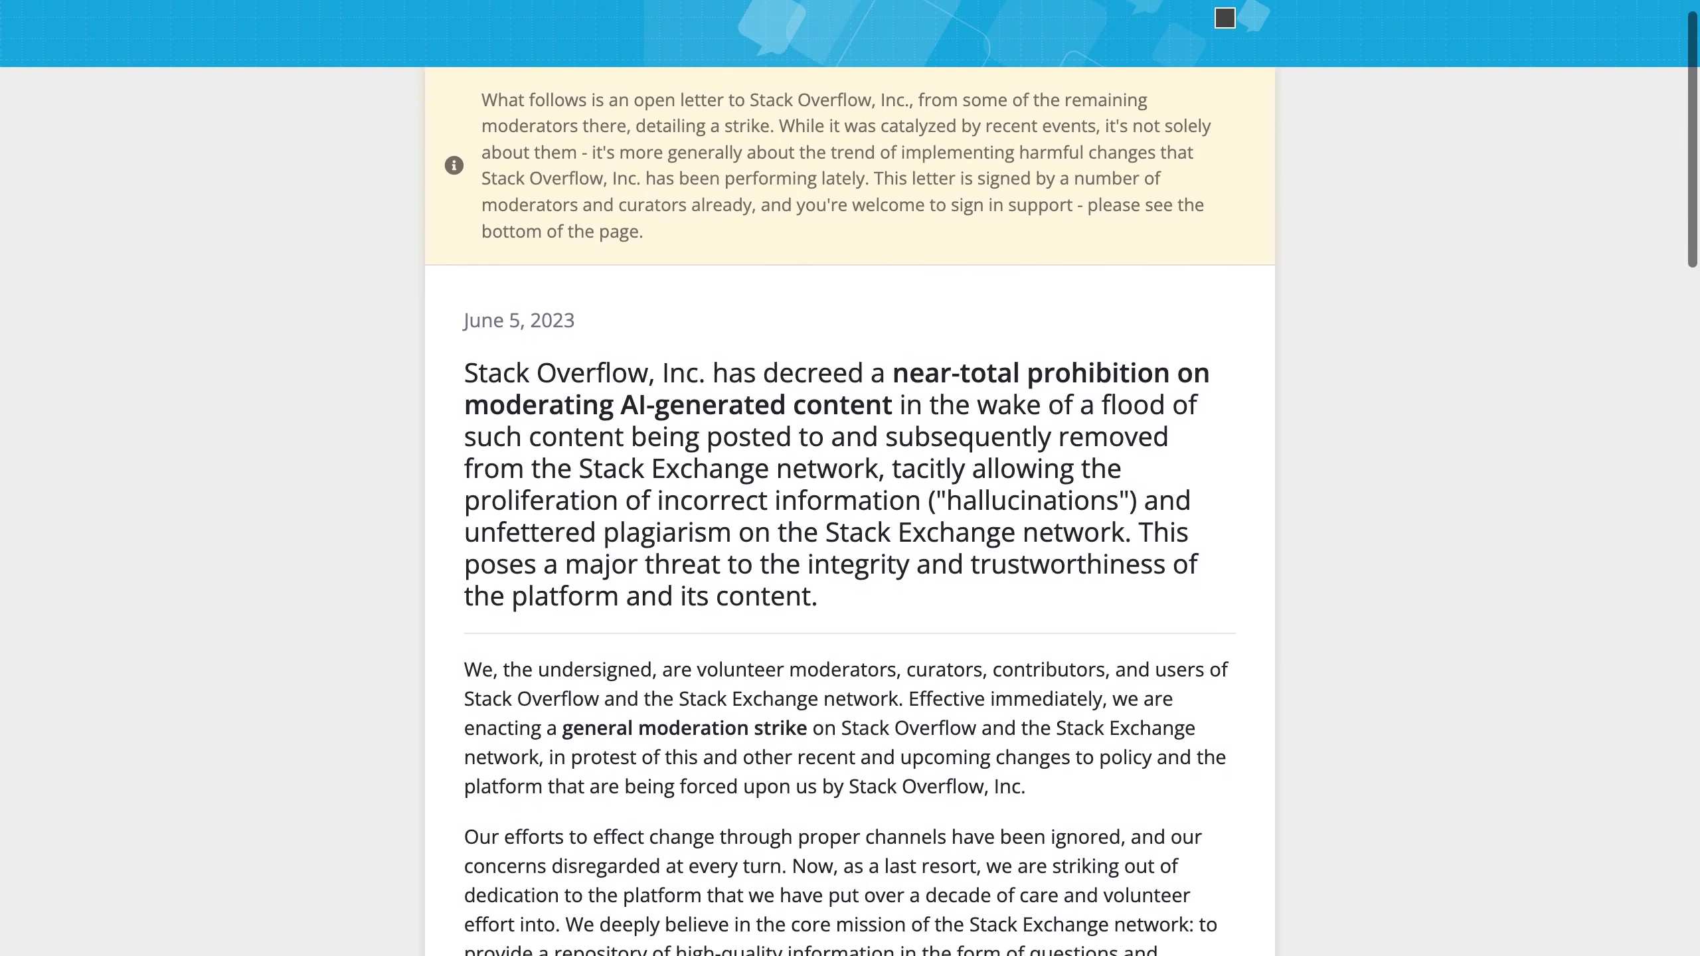
scroll("down", 3)
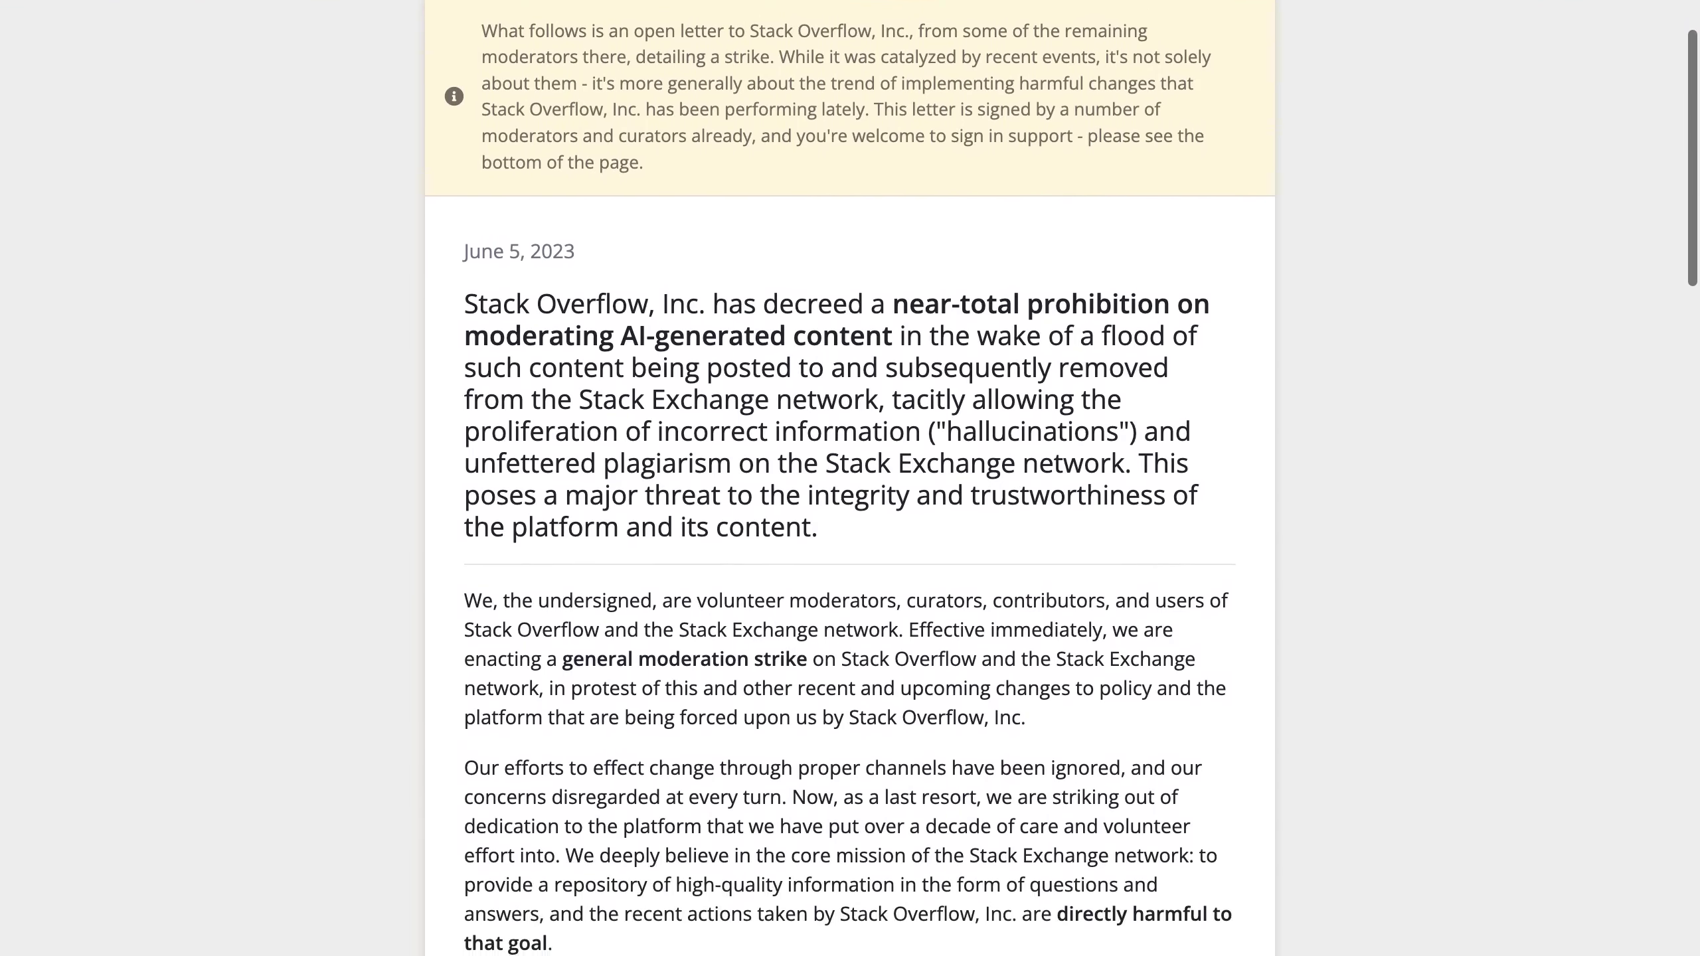
scroll("down", 3)
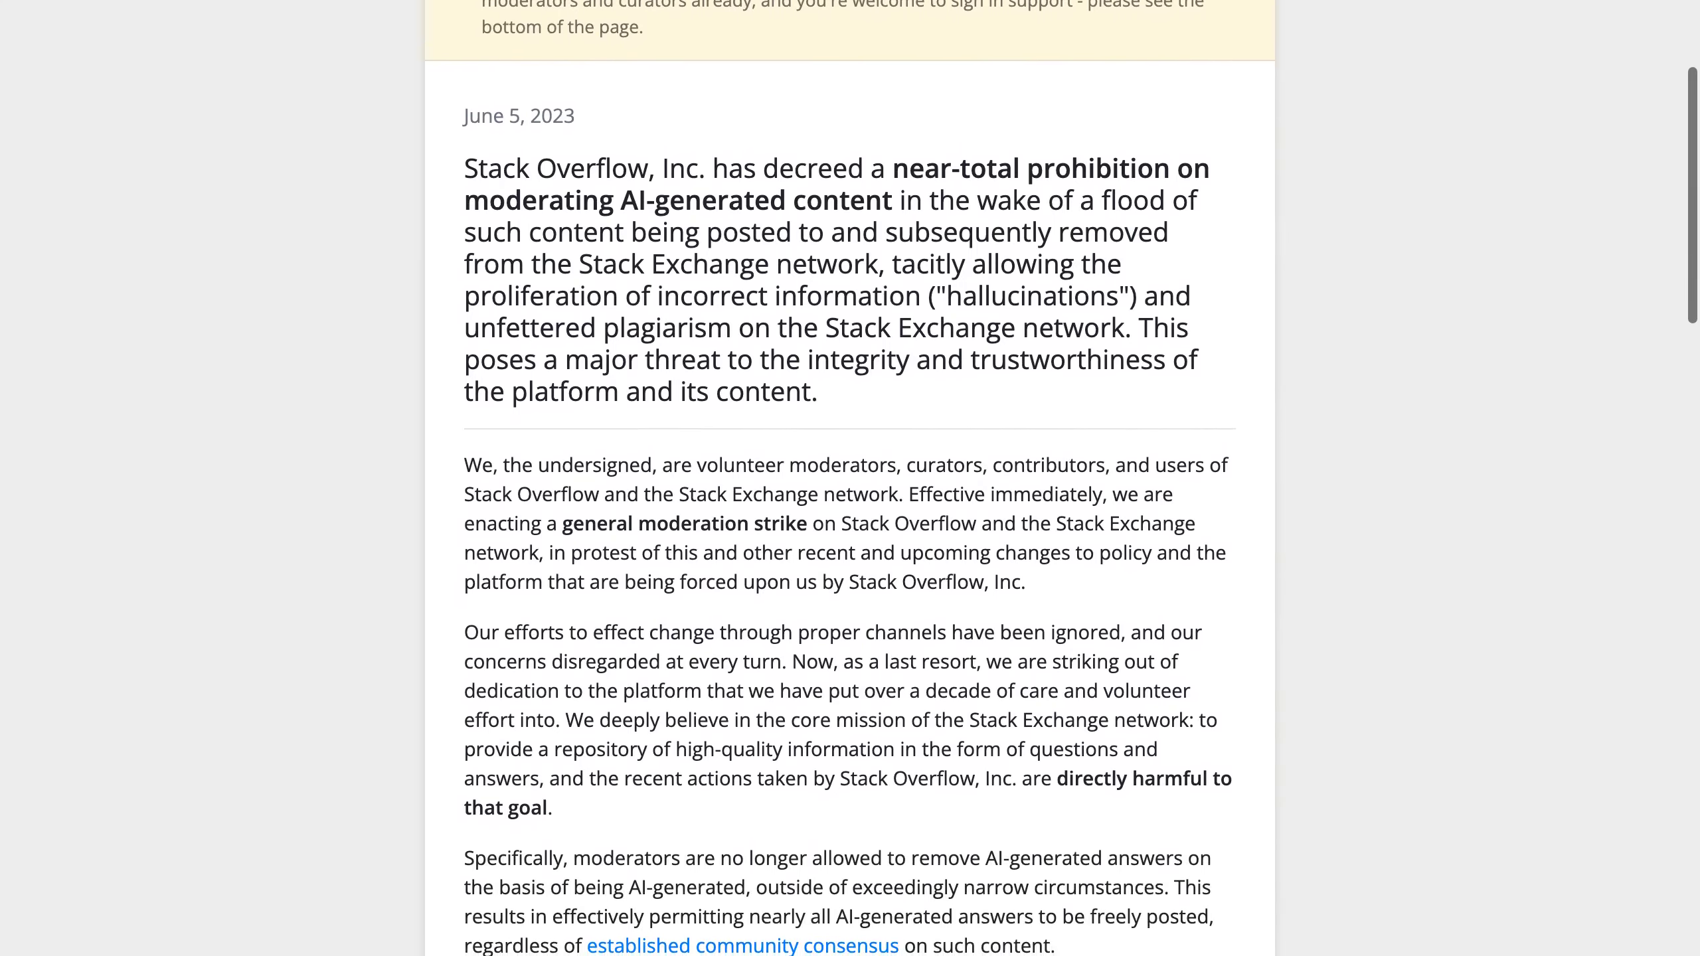
scroll("down", 3)
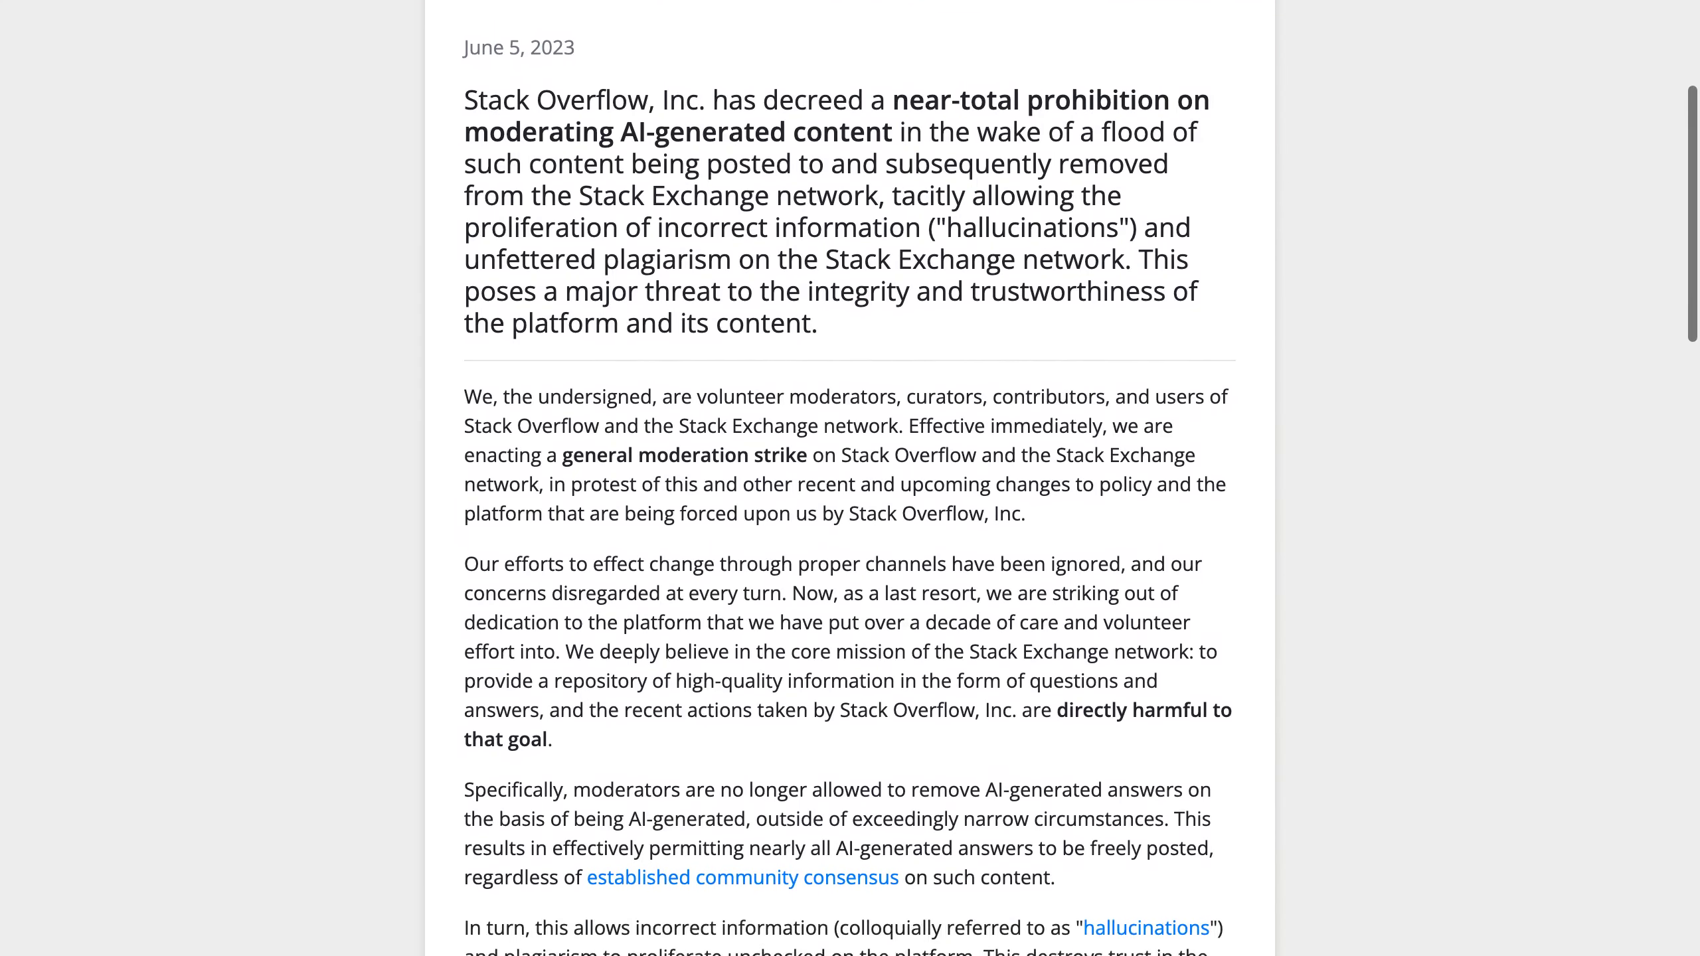
scroll("down", 3)
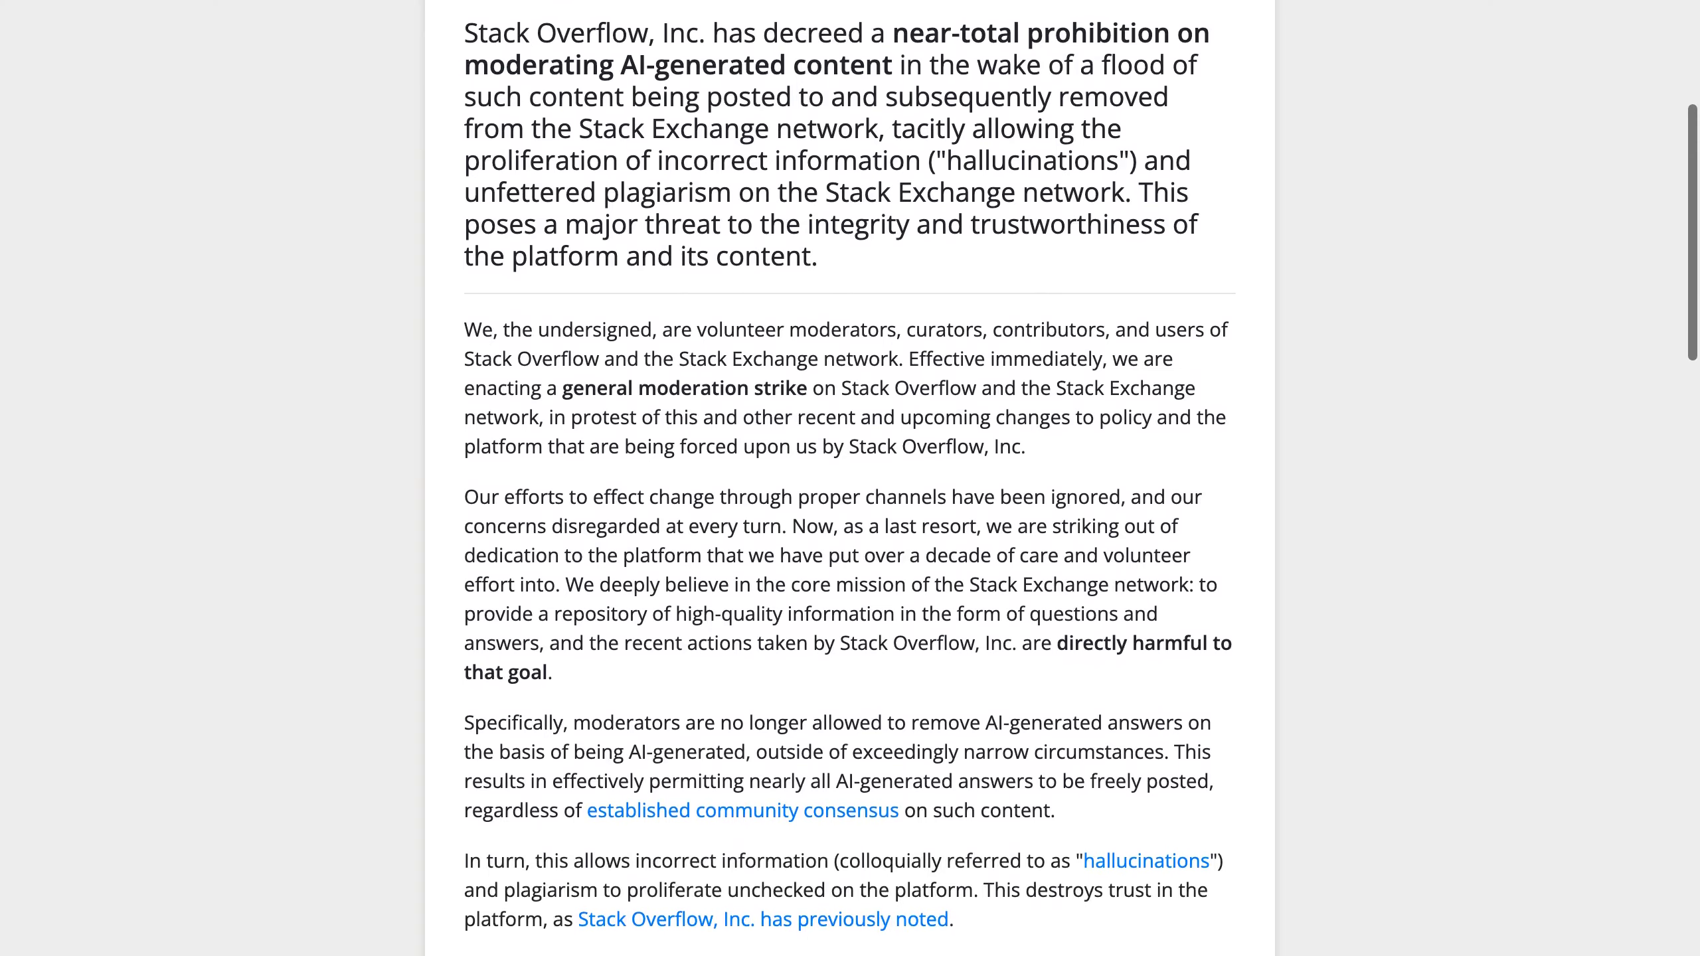
scroll("down", 3)
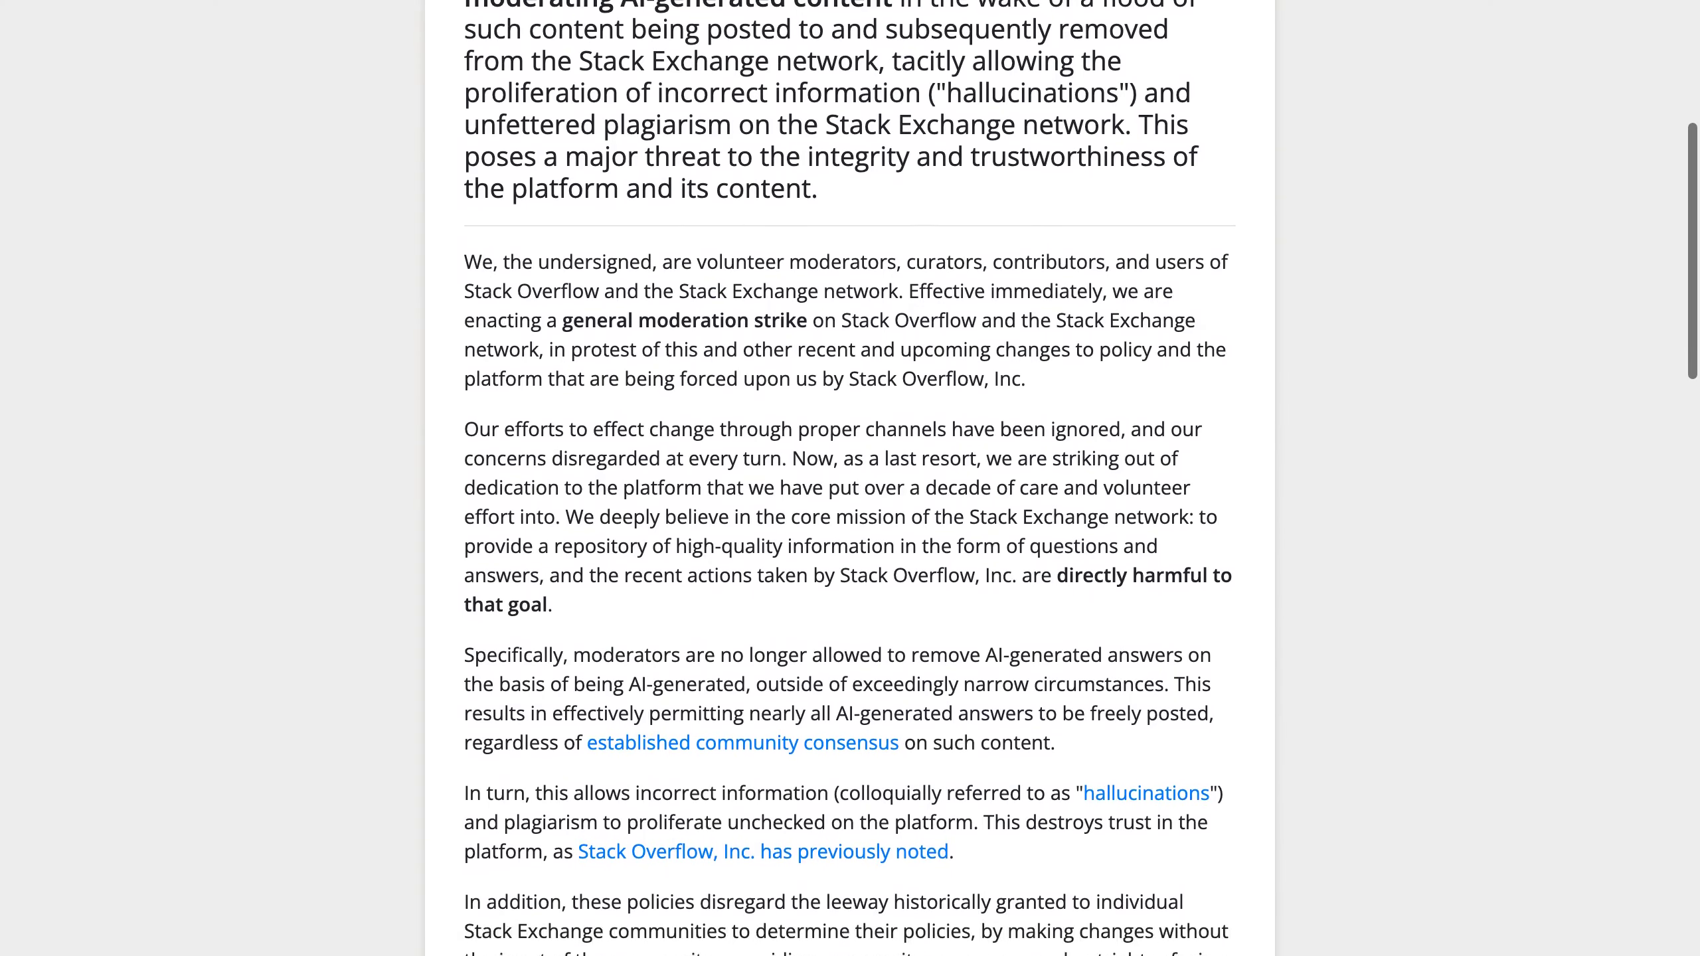
scroll("down", 3)
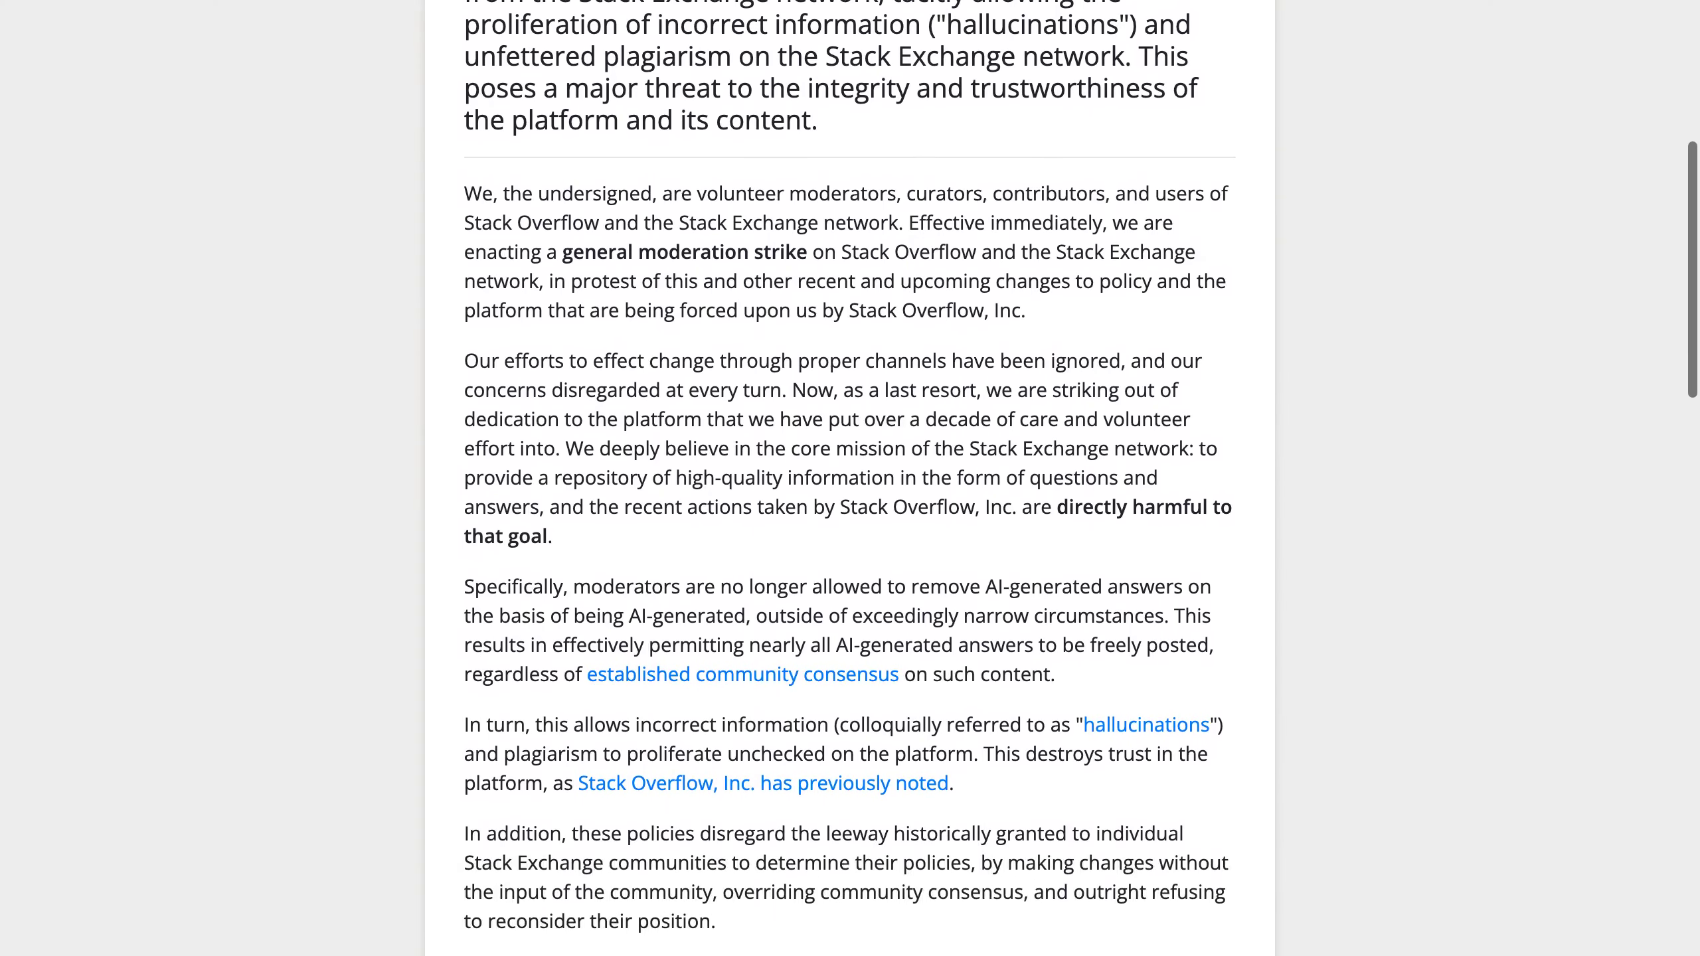
scroll("down", 3)
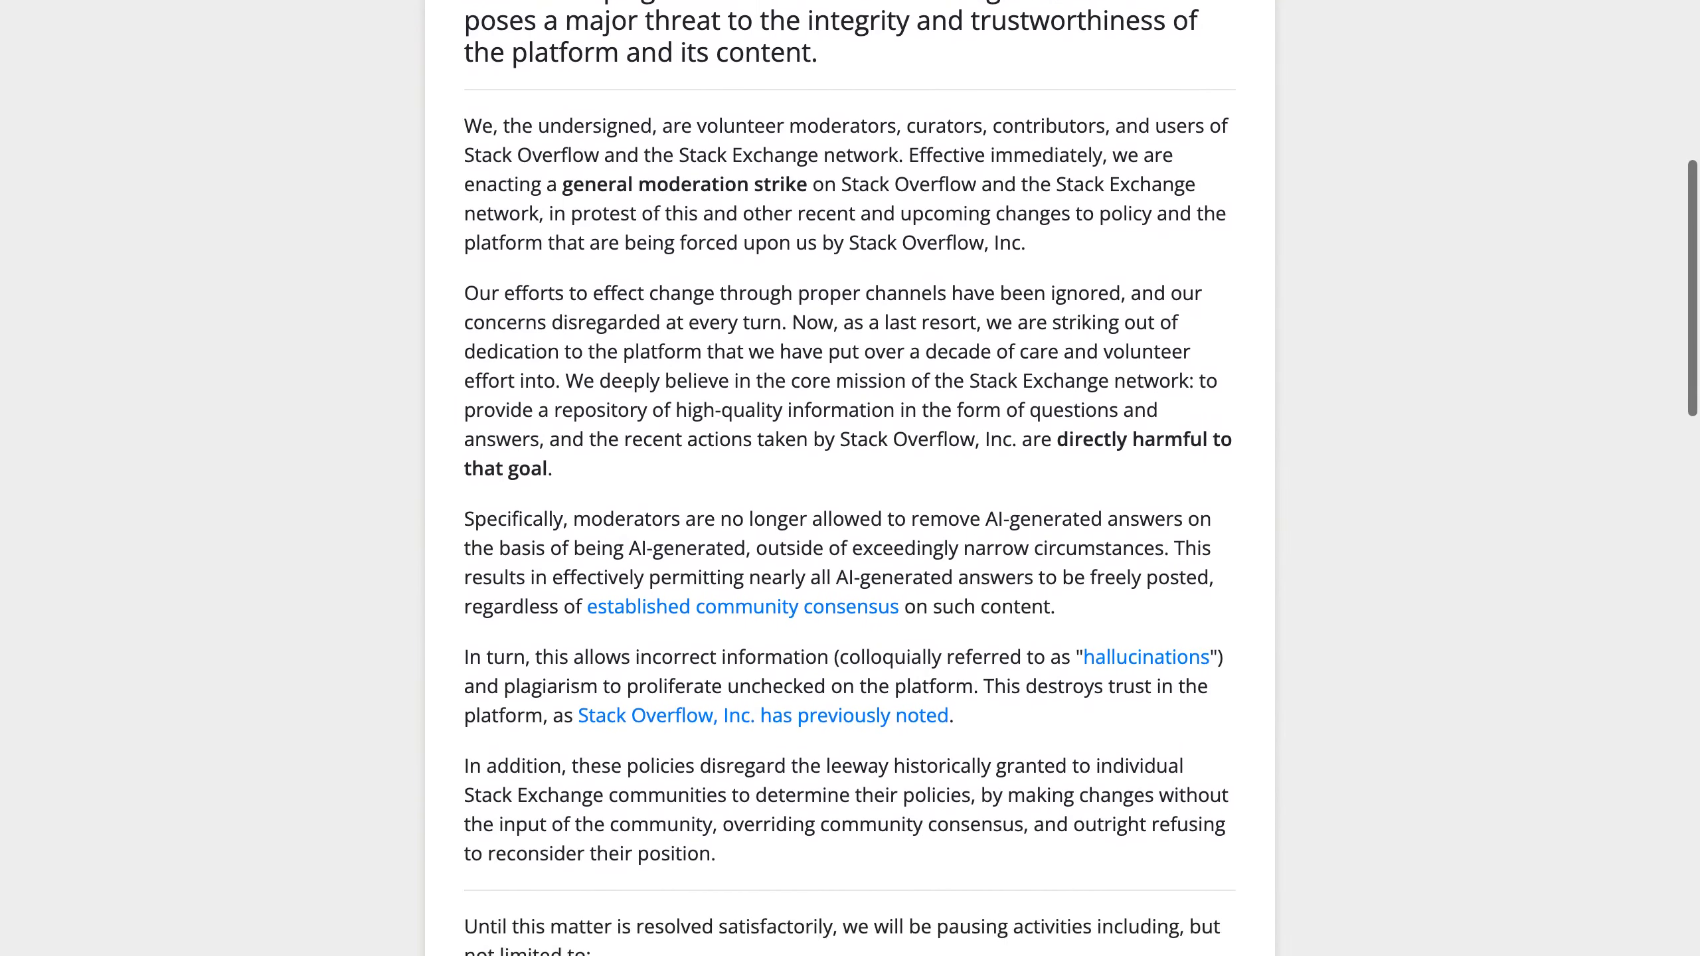
scroll("down", 3)
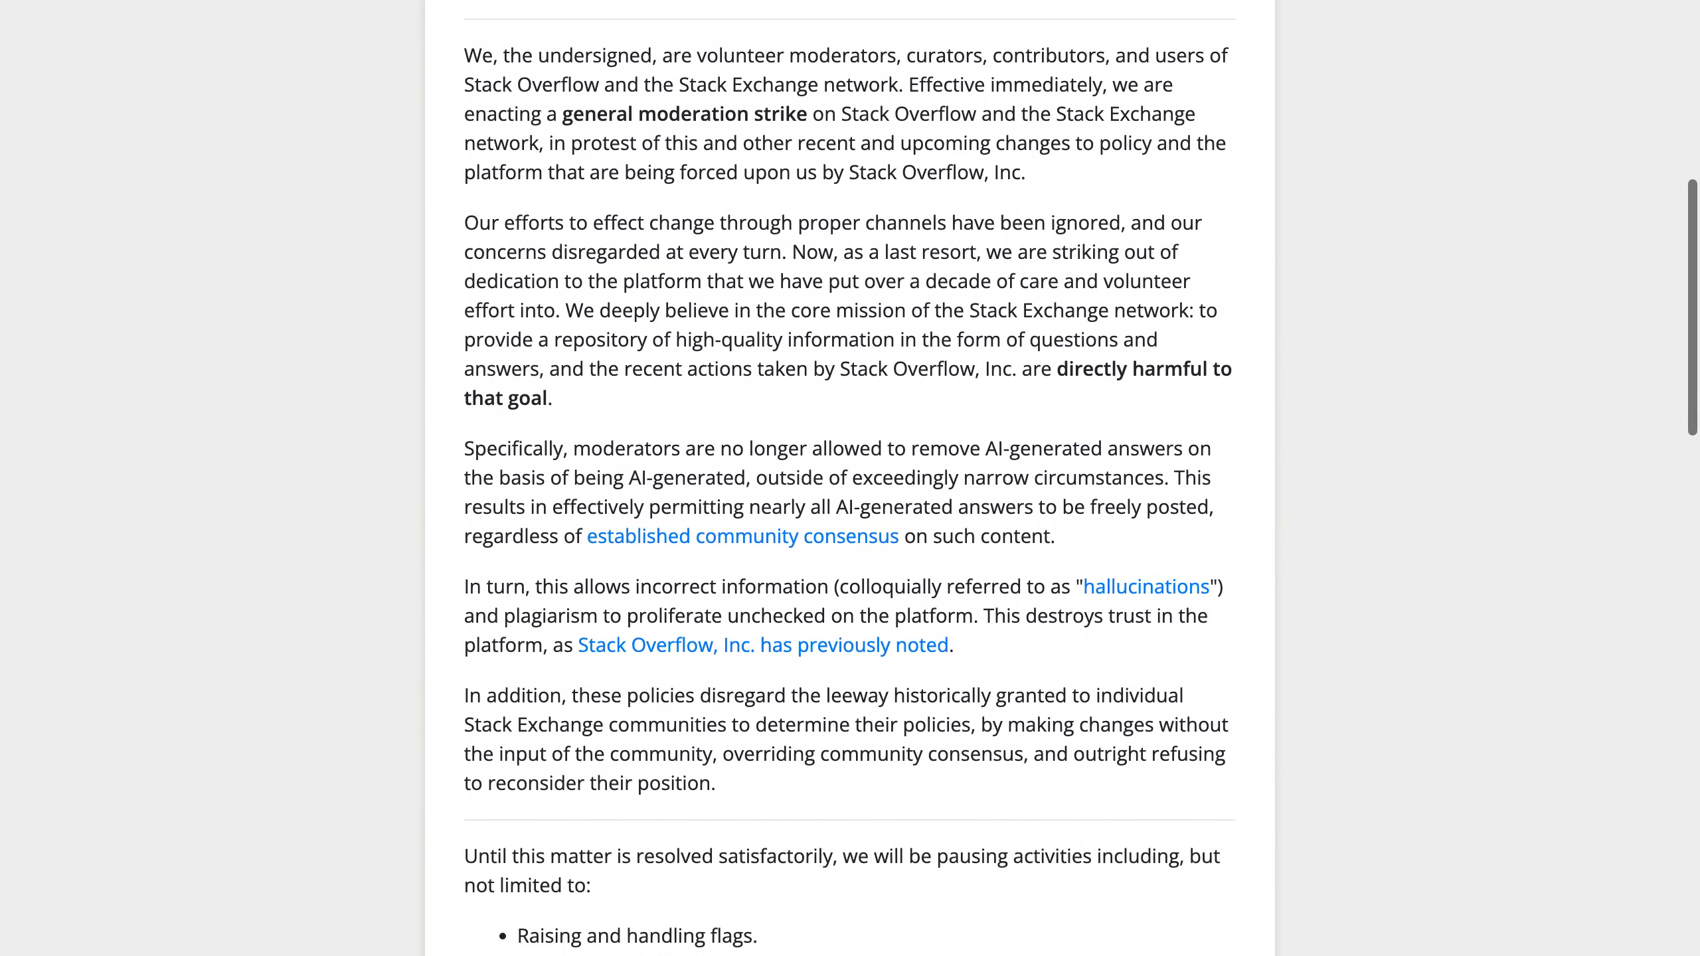
scroll("down", 3)
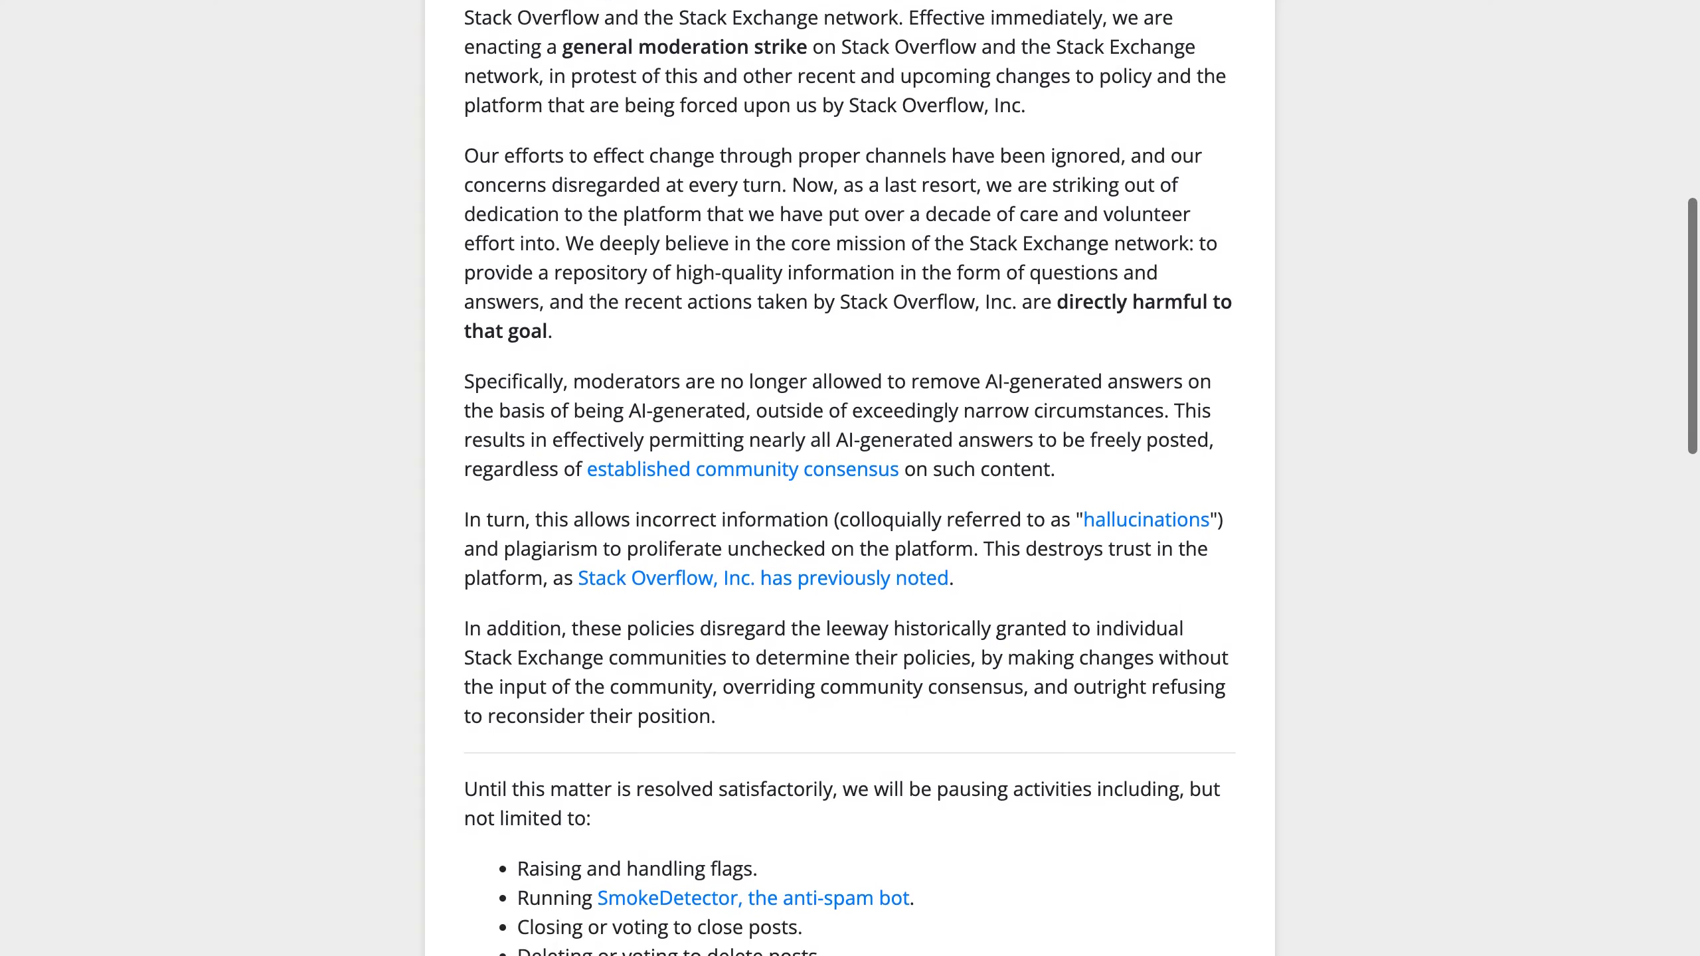
scroll("down", 3)
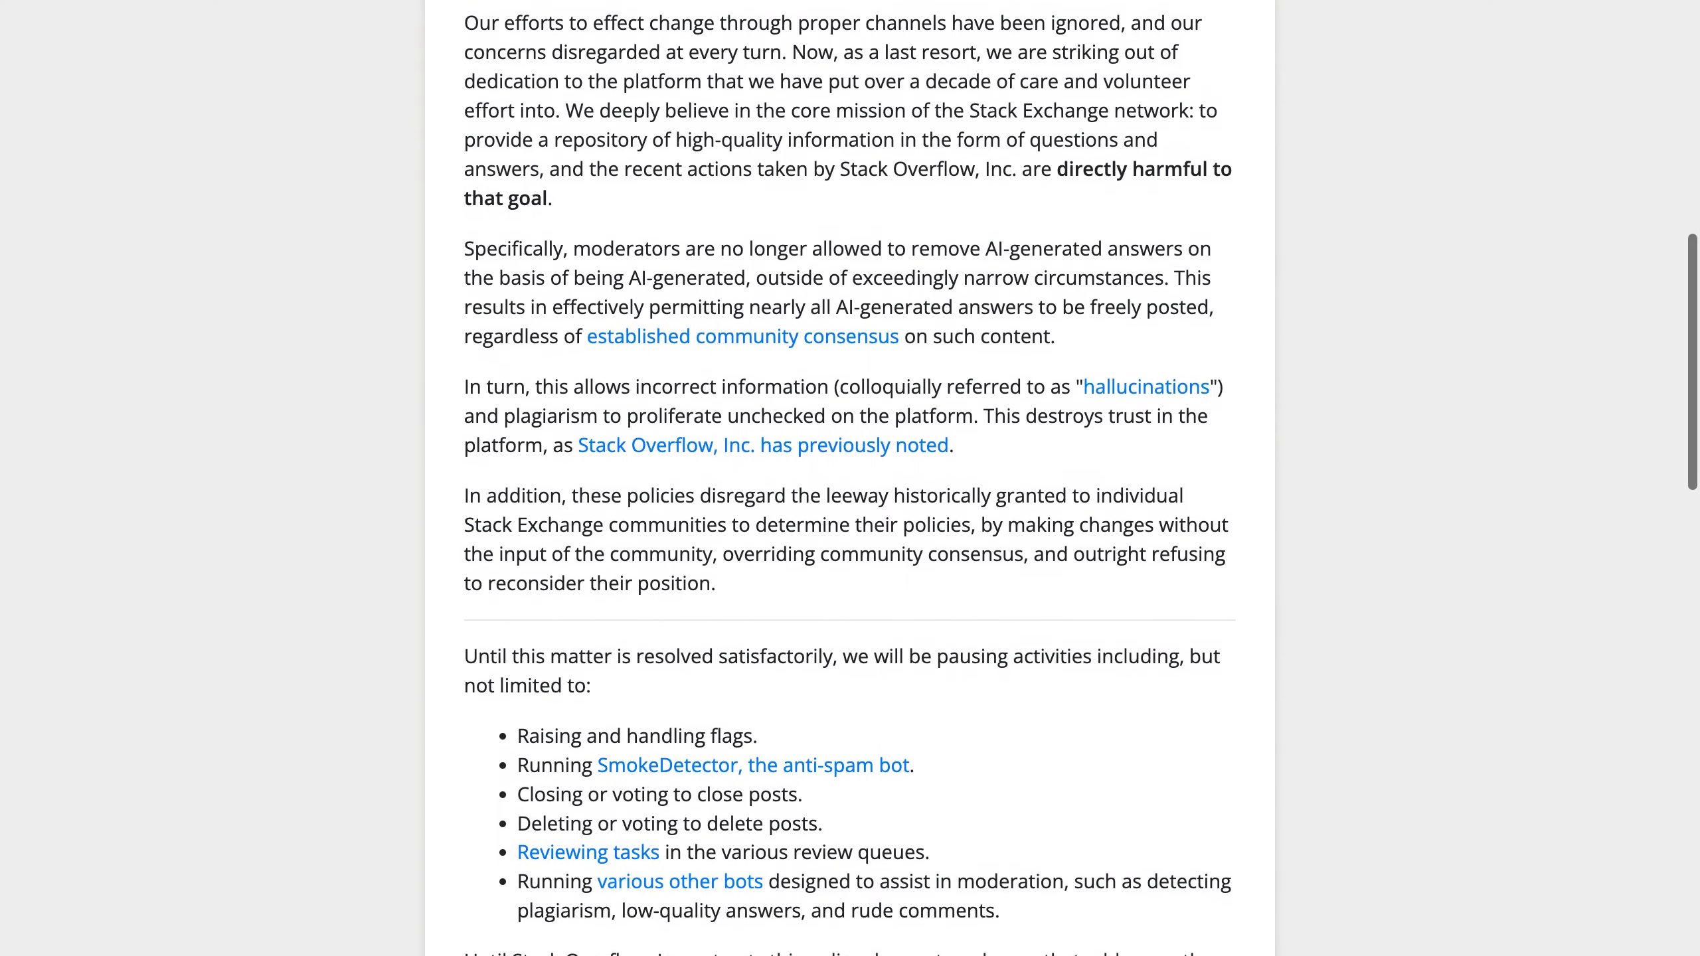
scroll("down", 3)
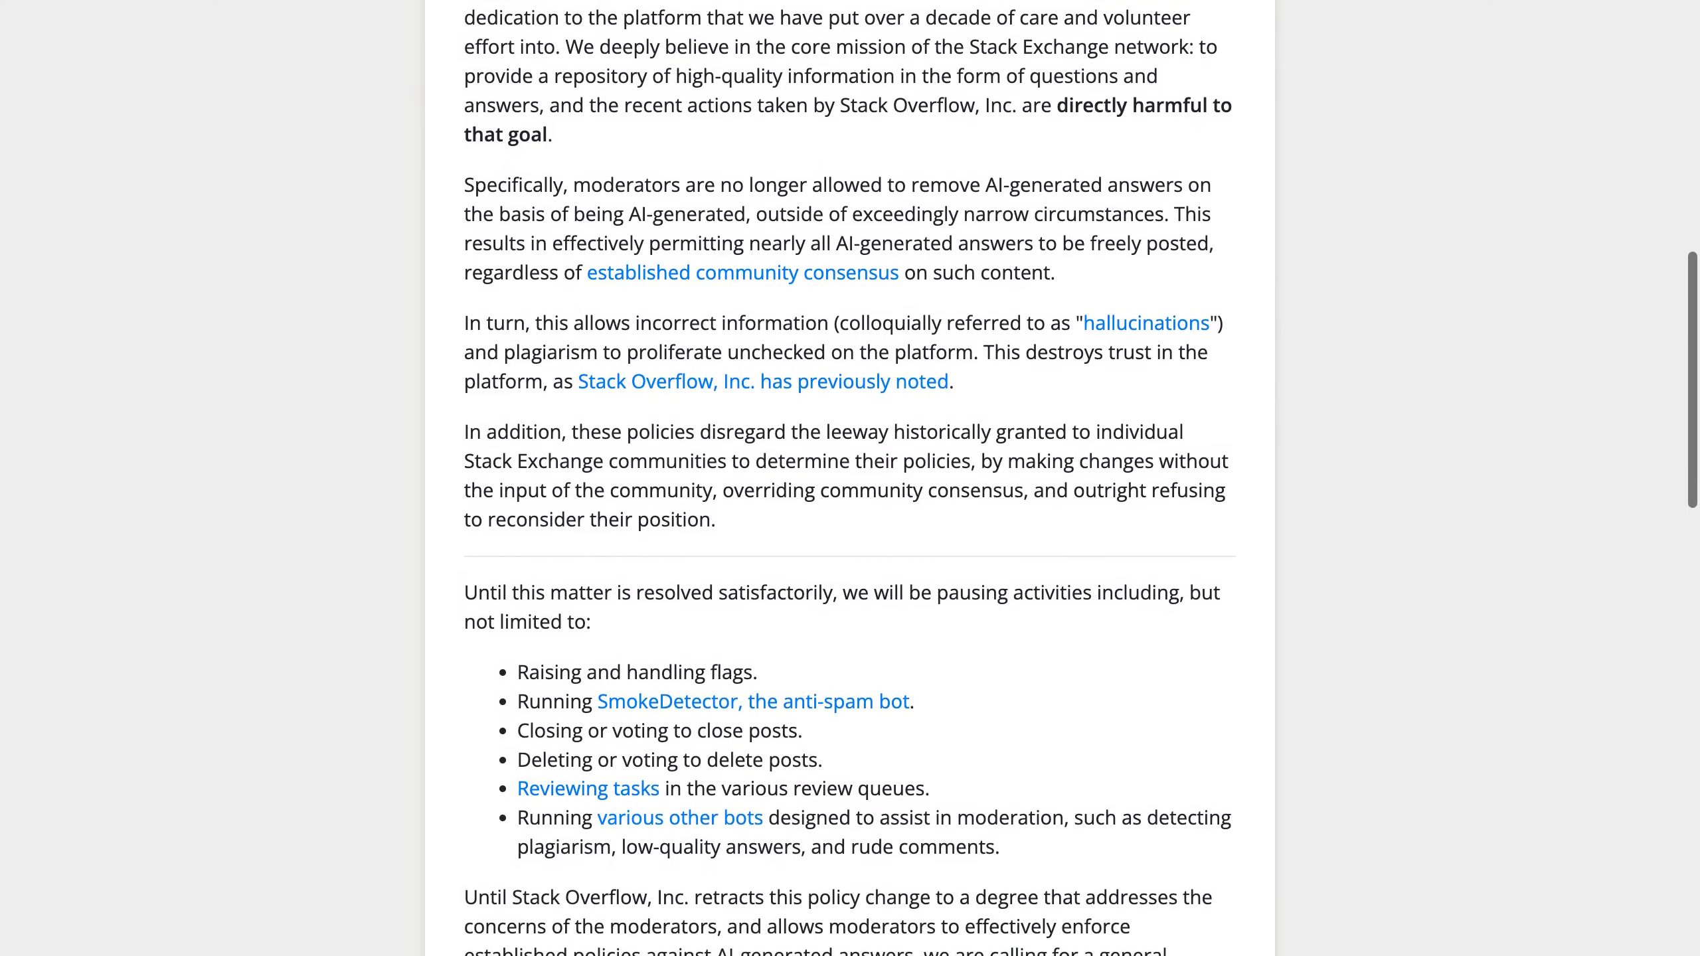
scroll("down", 3)
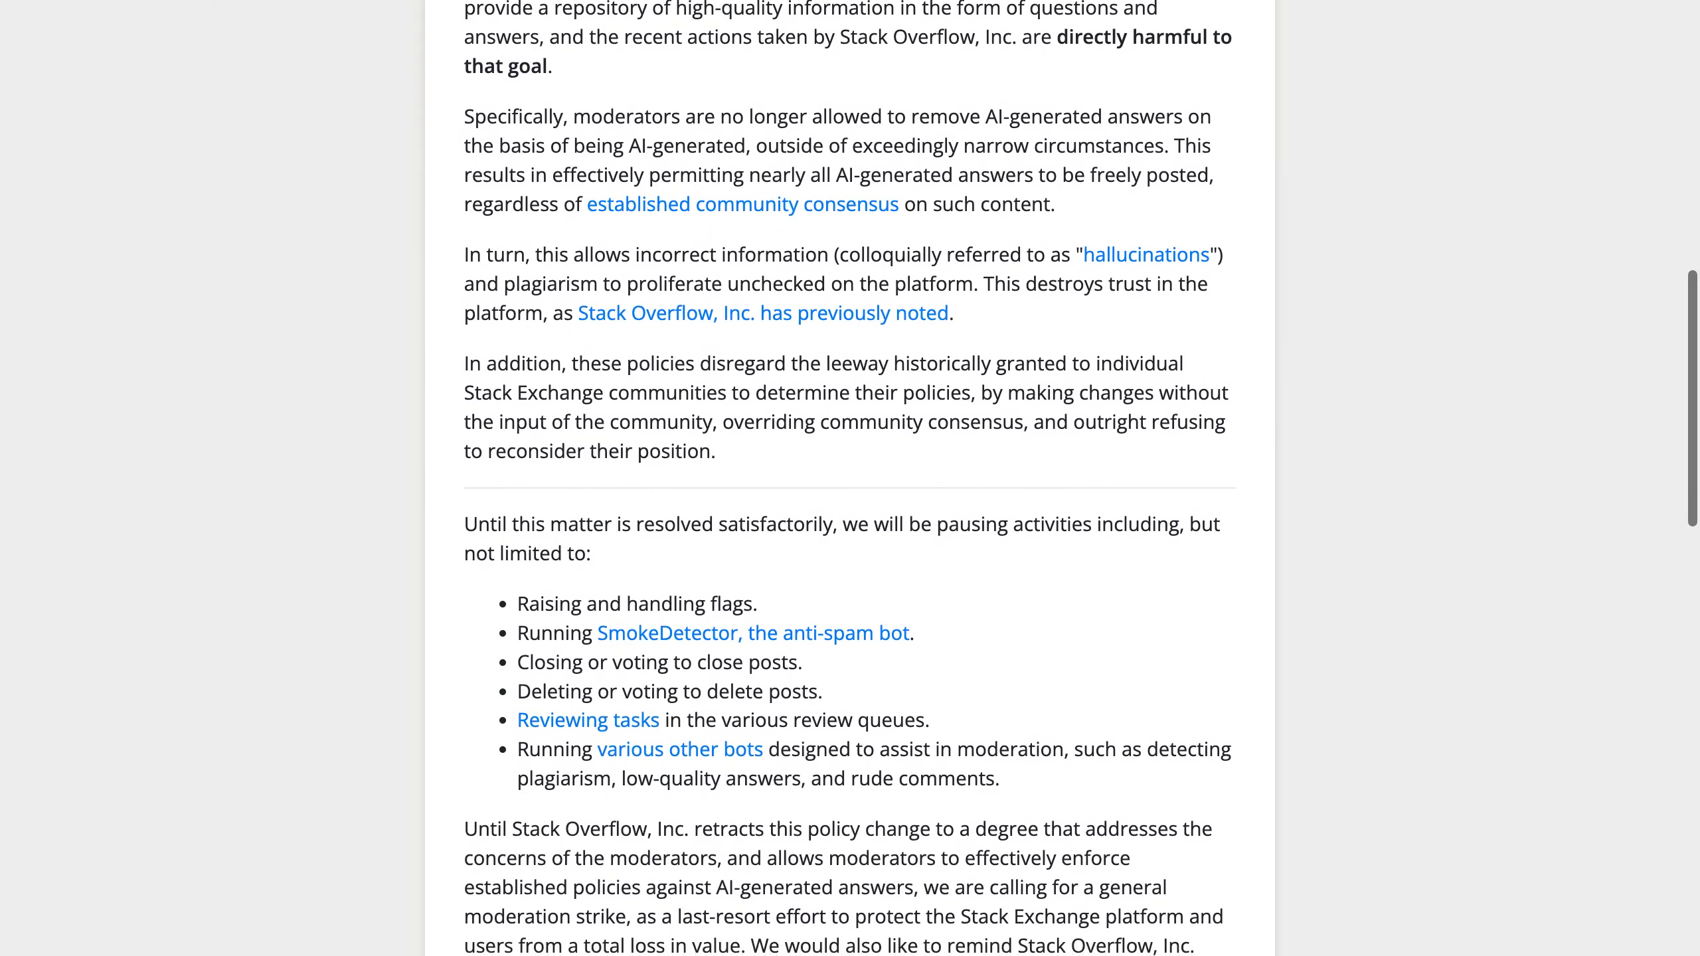
scroll("down", 3)
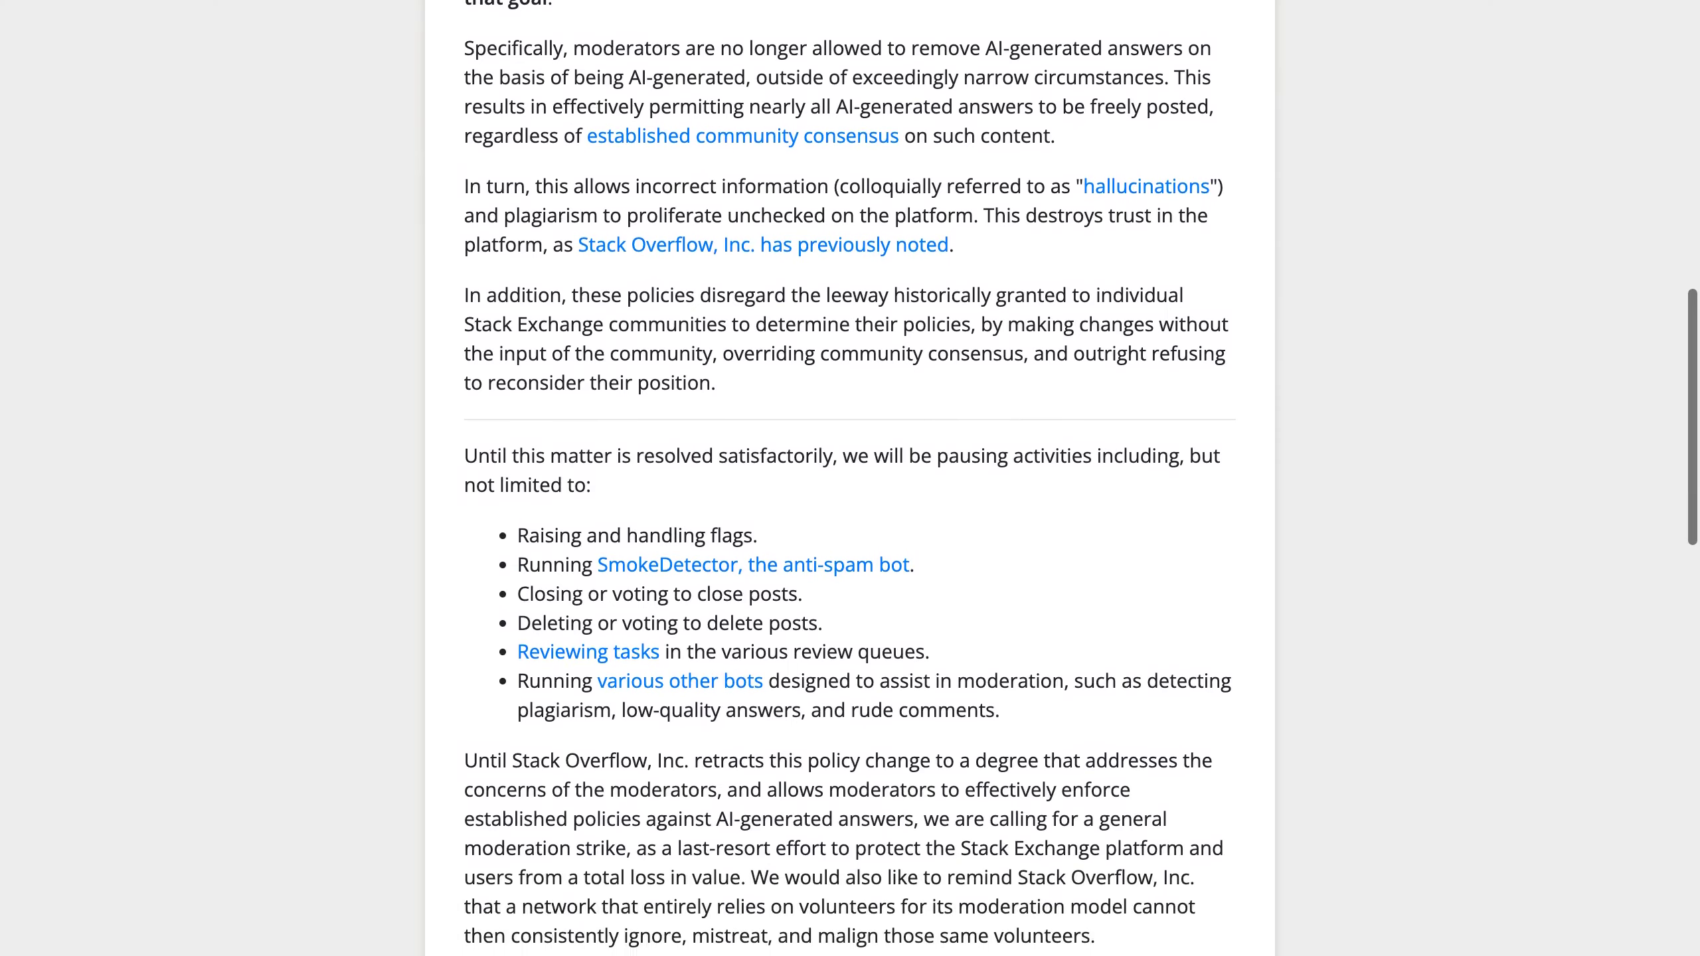
scroll("down", 3)
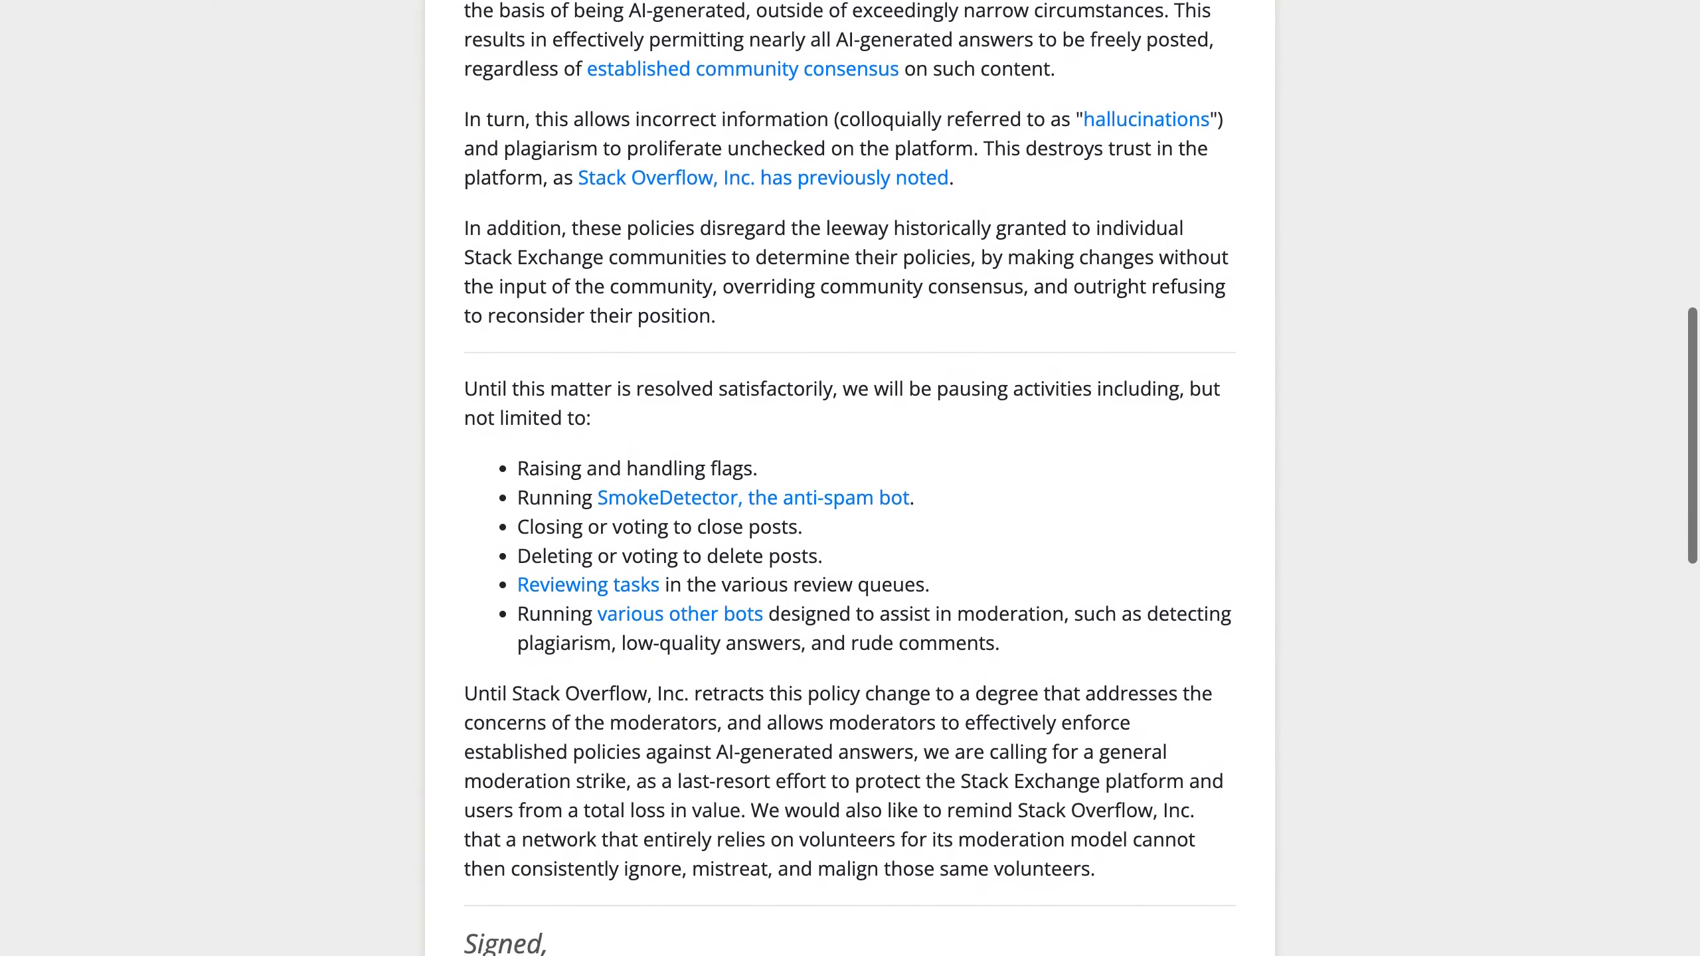
scroll("down", 3)
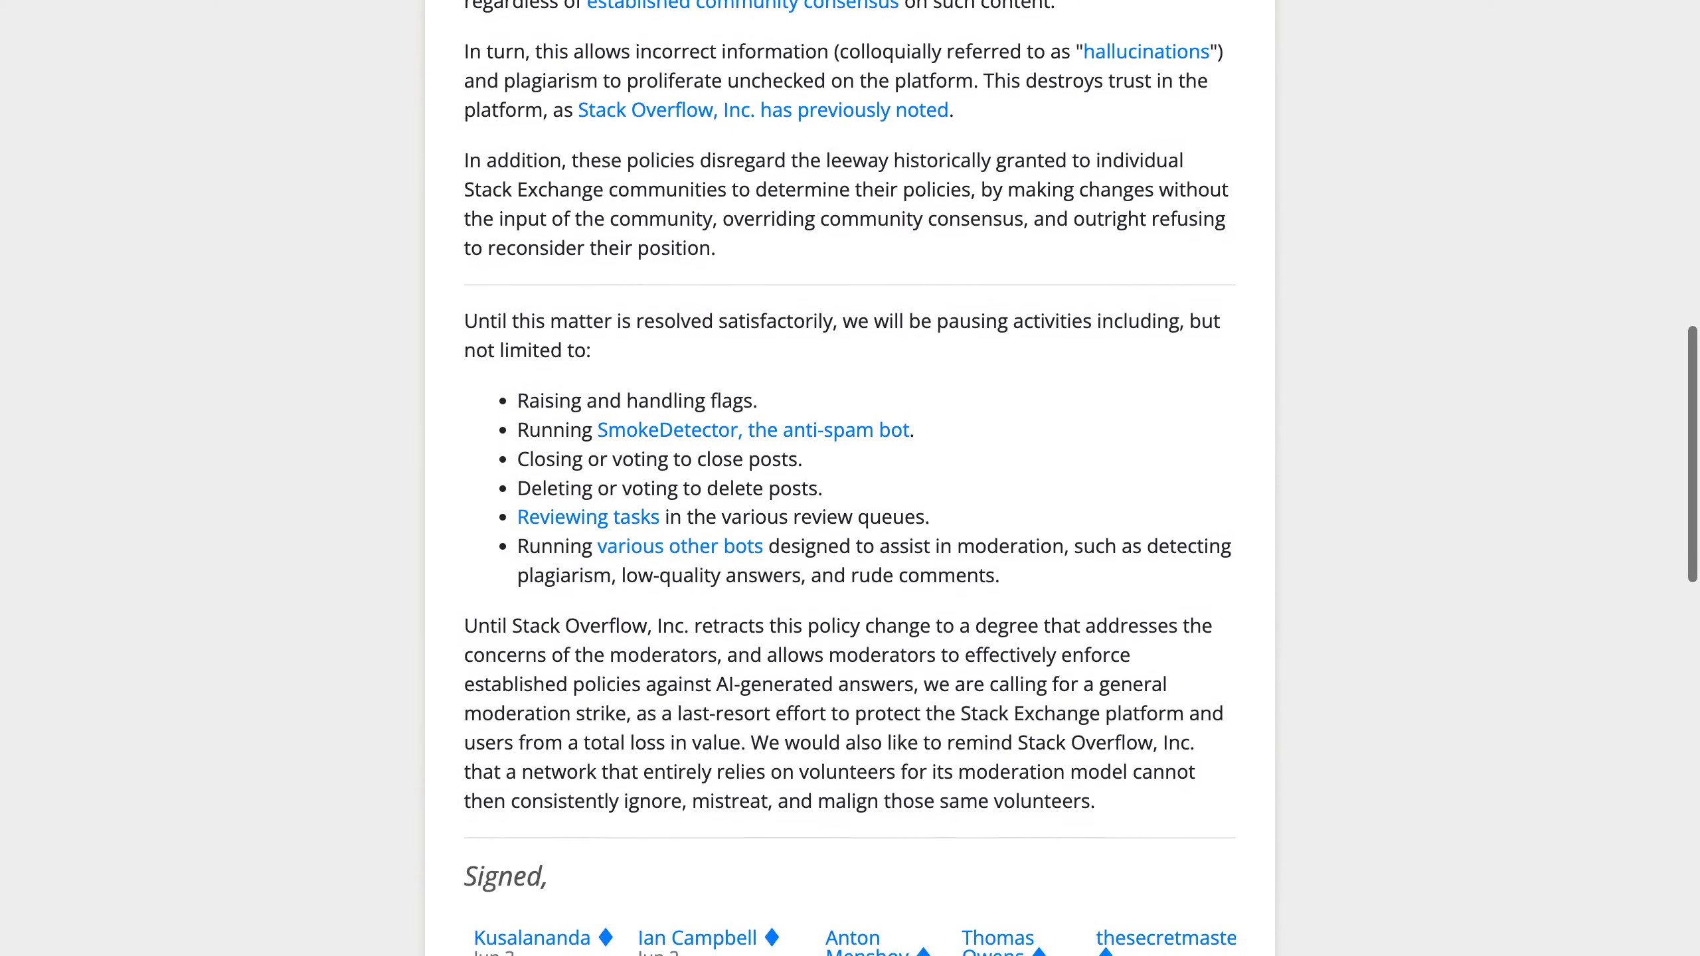
scroll("down", 3)
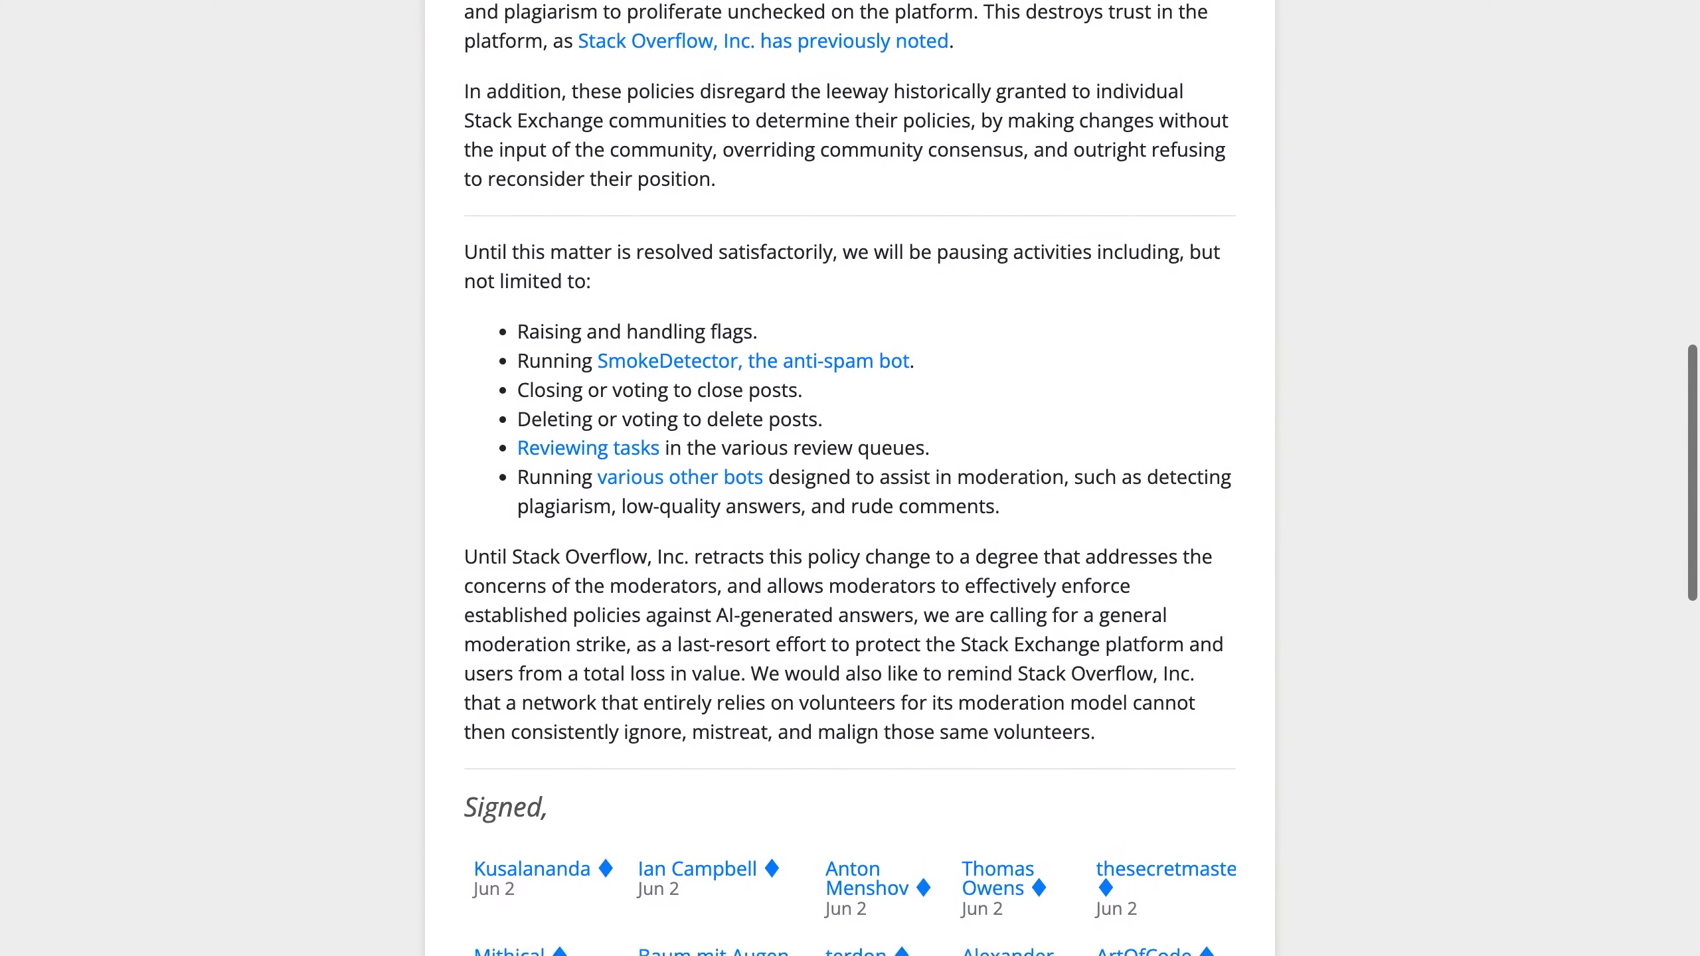
scroll("down", 3)
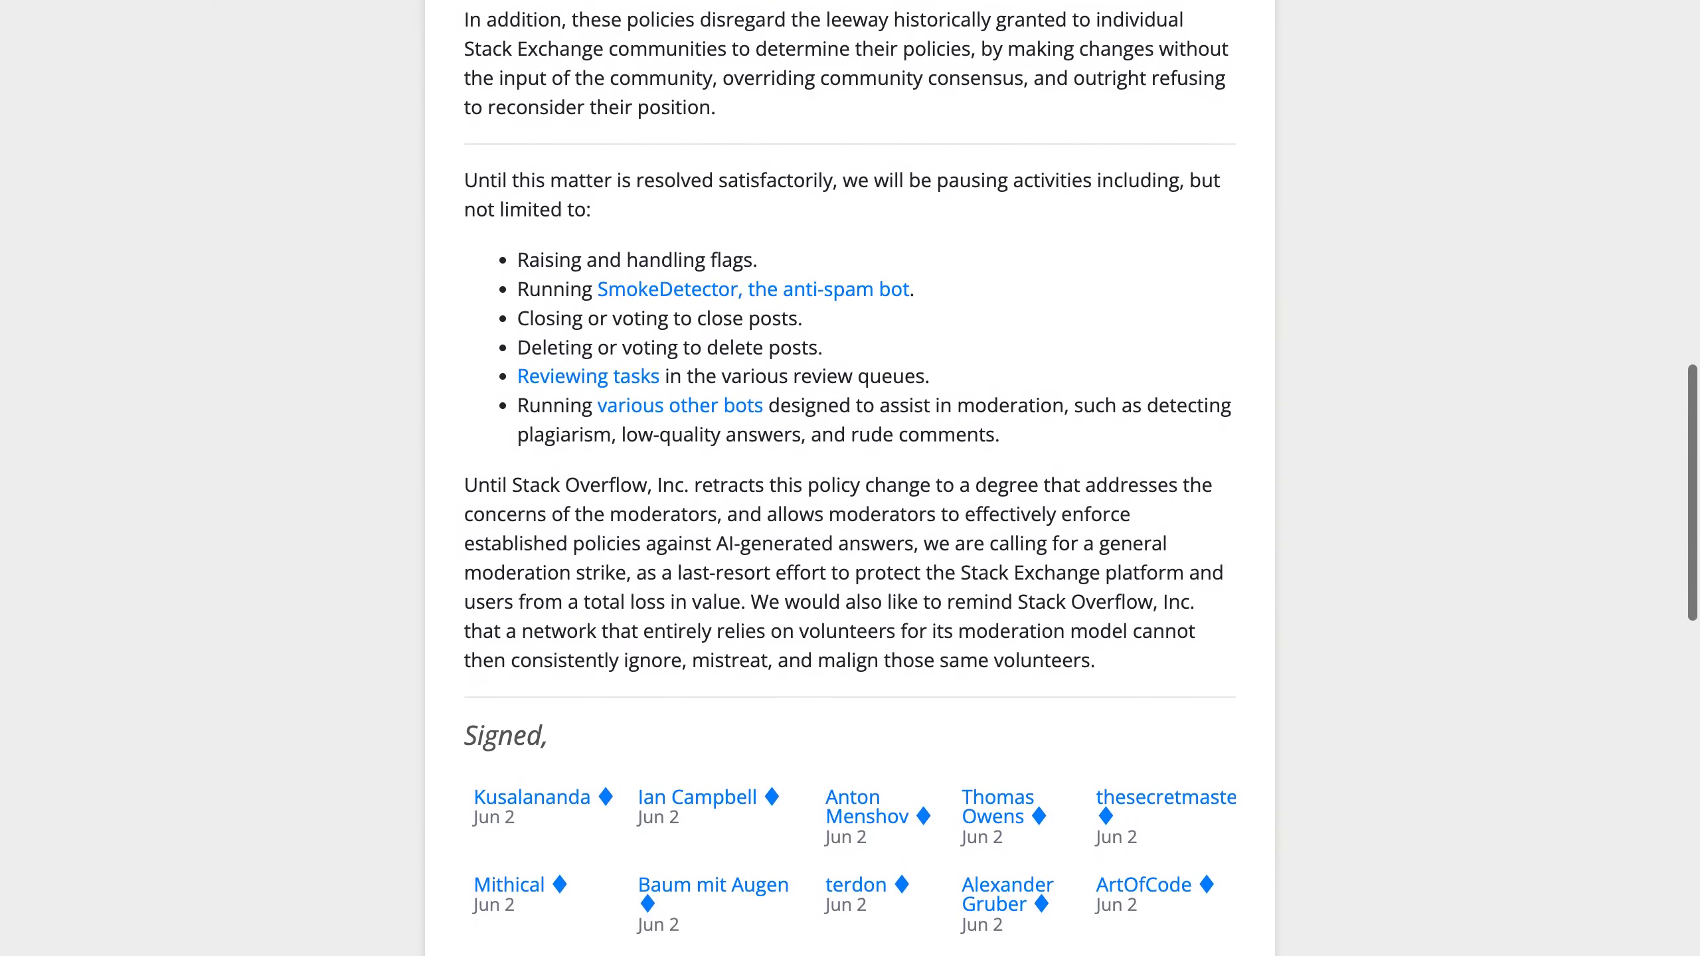
scroll("down", 3)
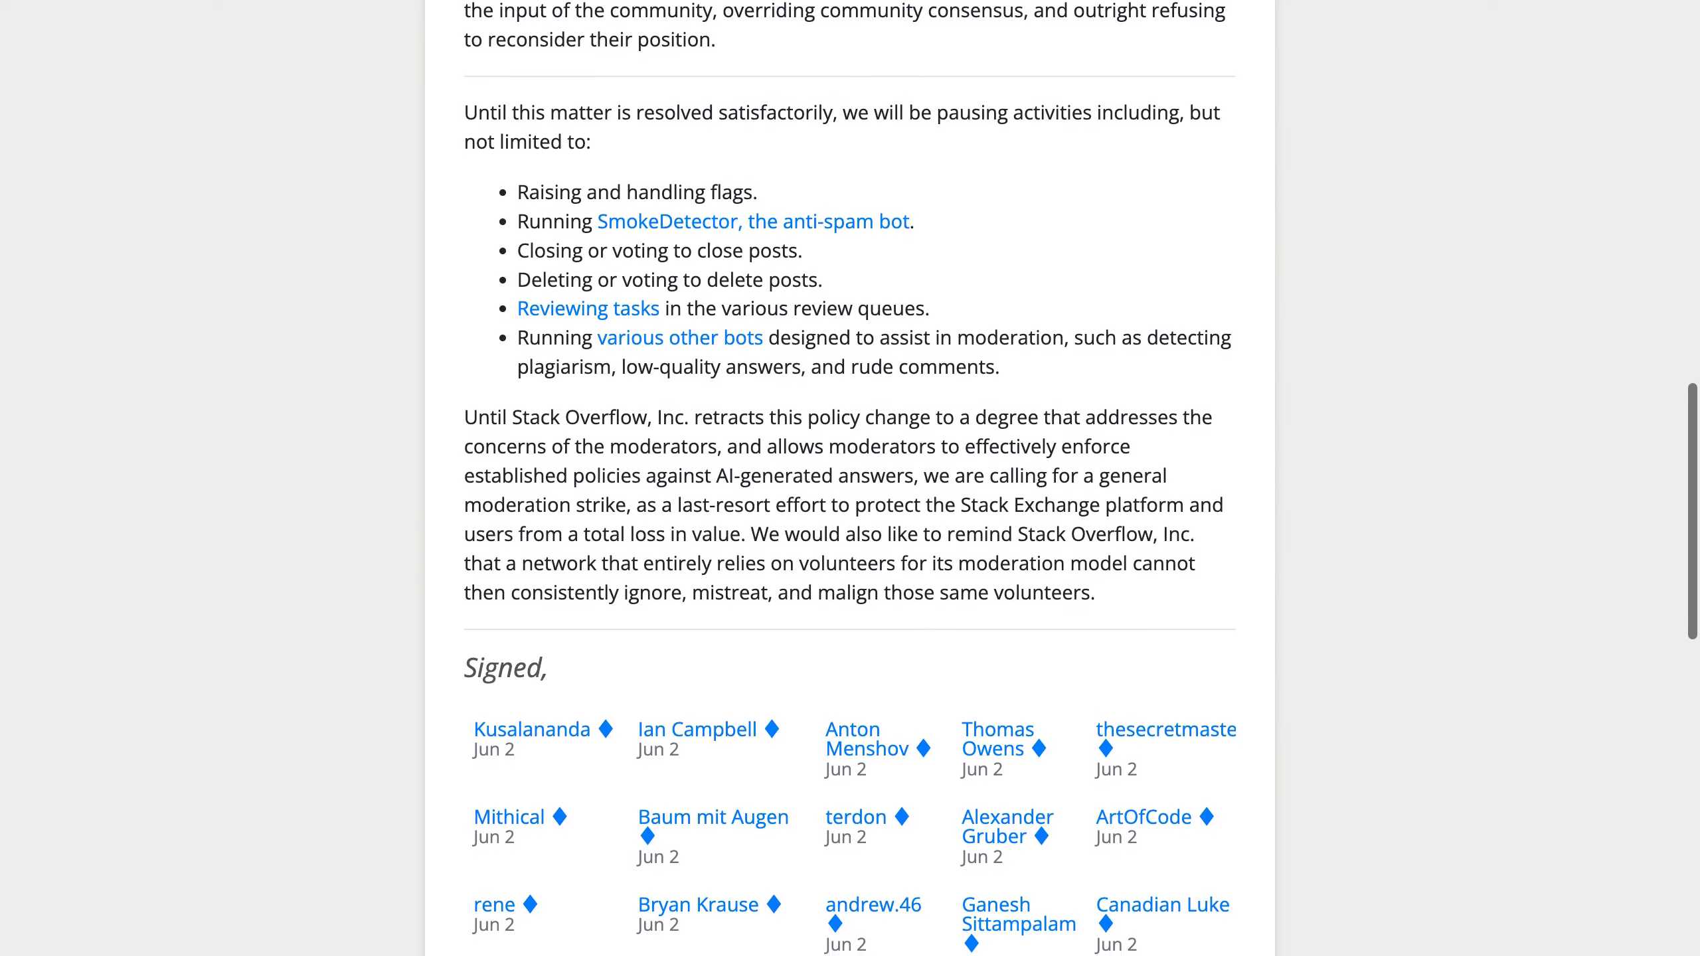
scroll("down", 3)
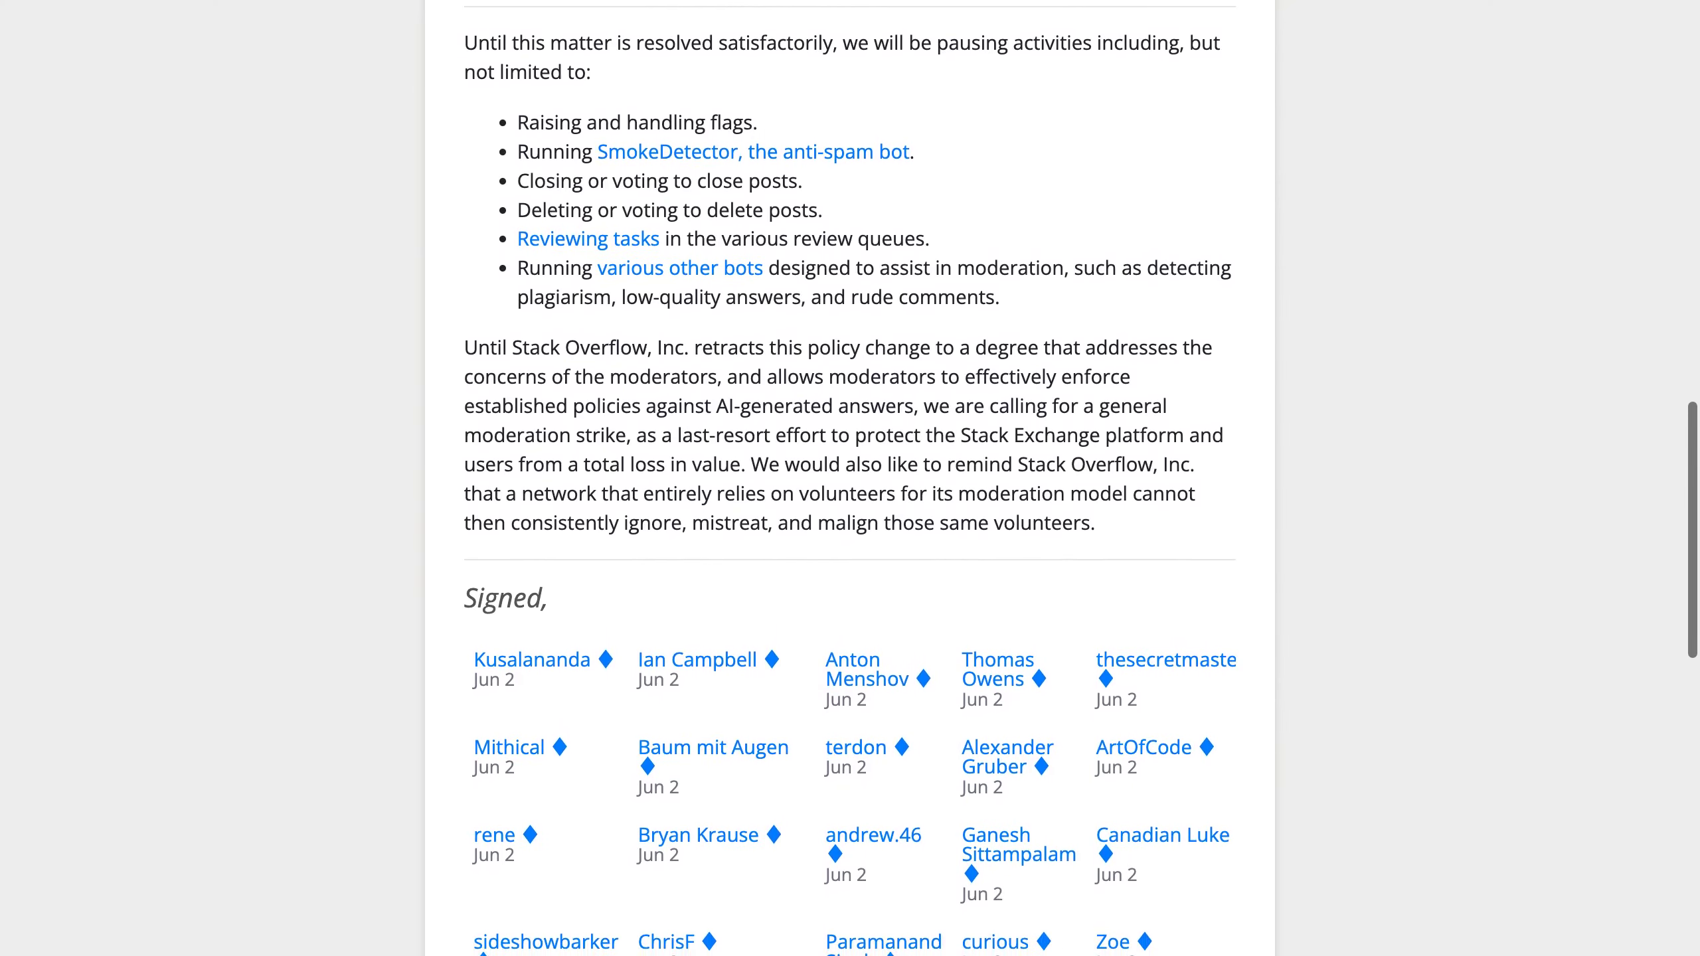
scroll("down", 3)
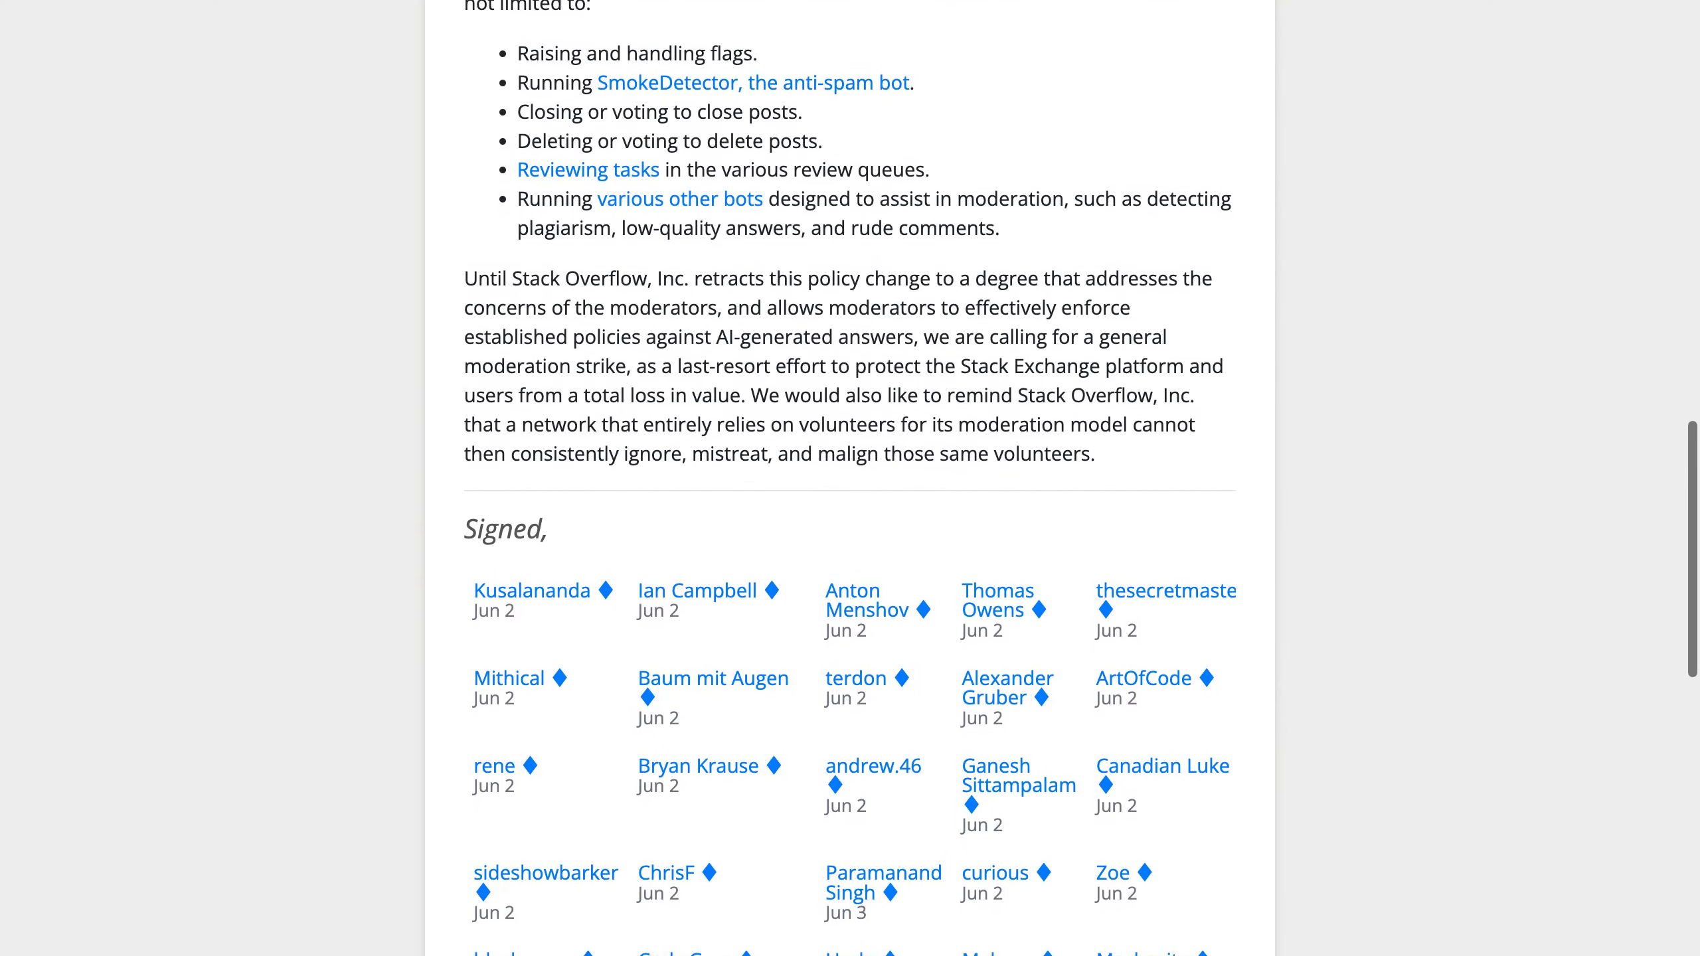
scroll("down", 3)
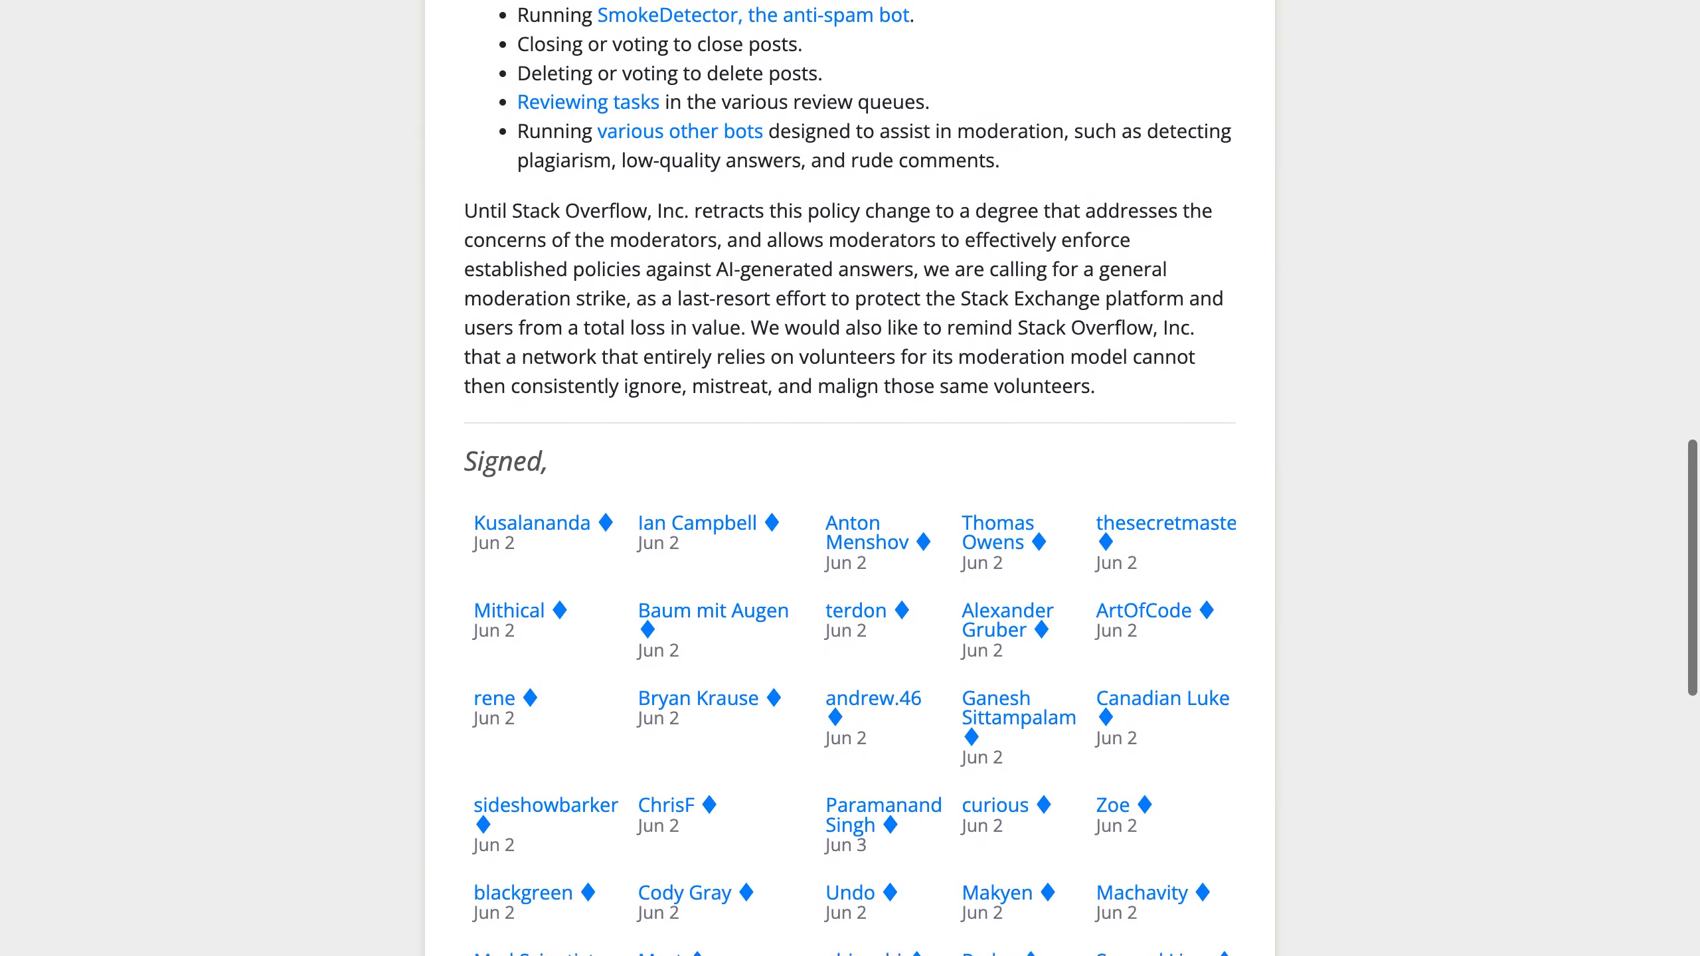
scroll("down", 3)
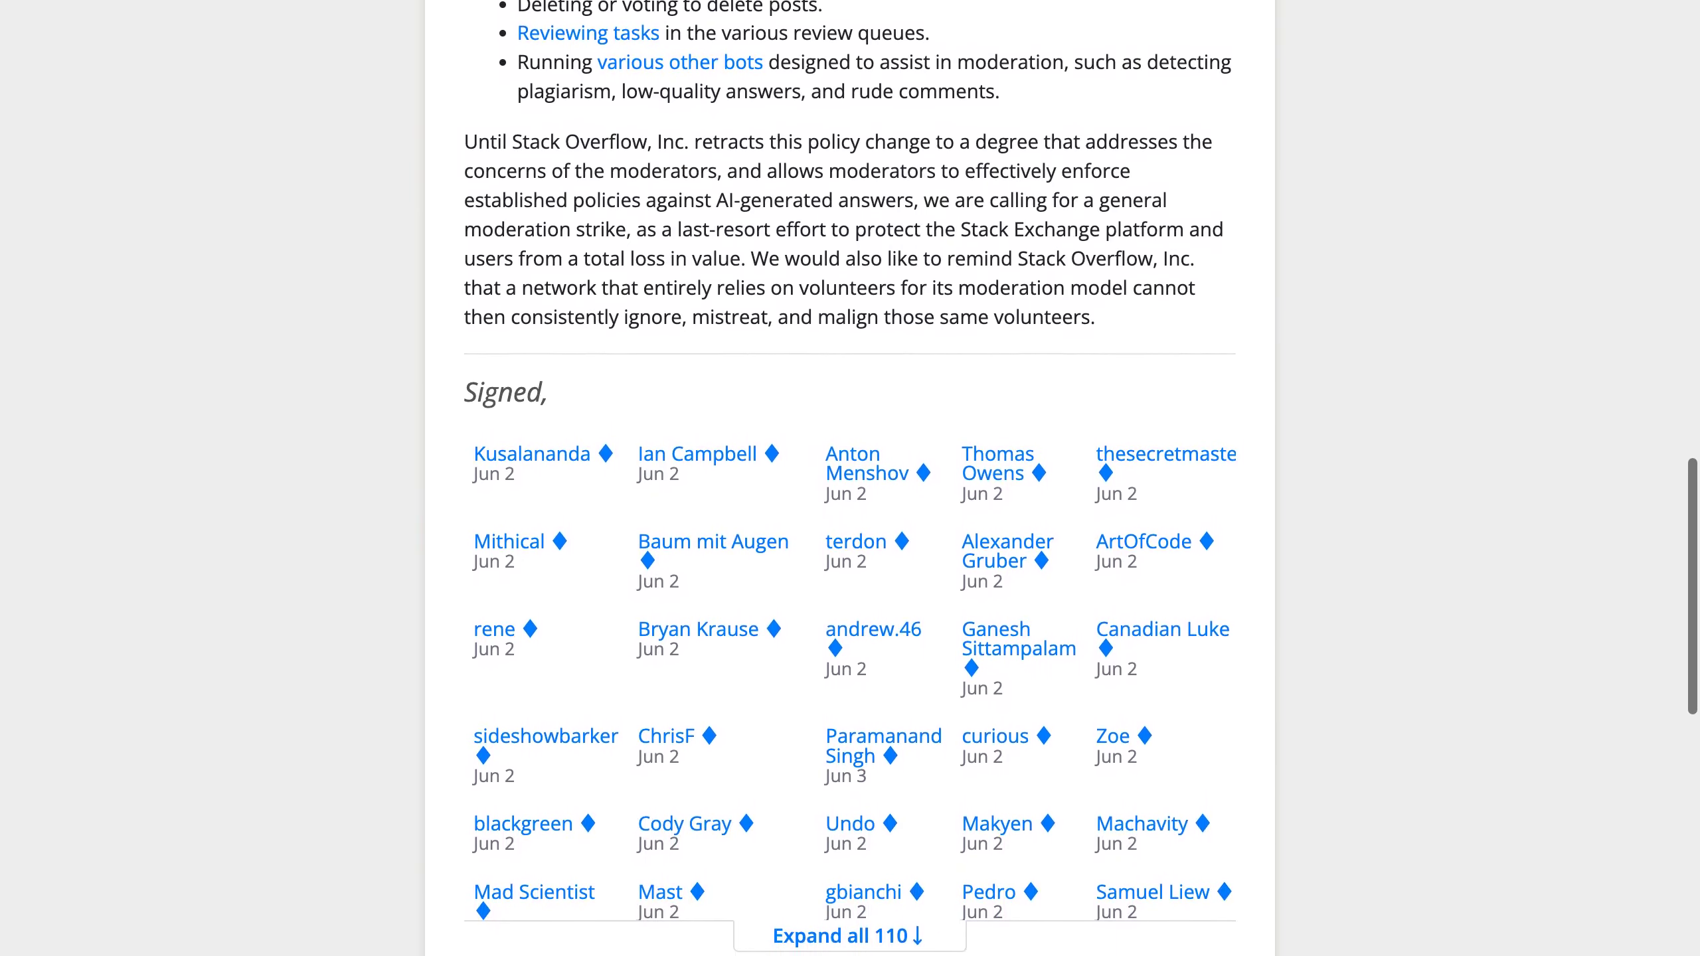
scroll("down", 3)
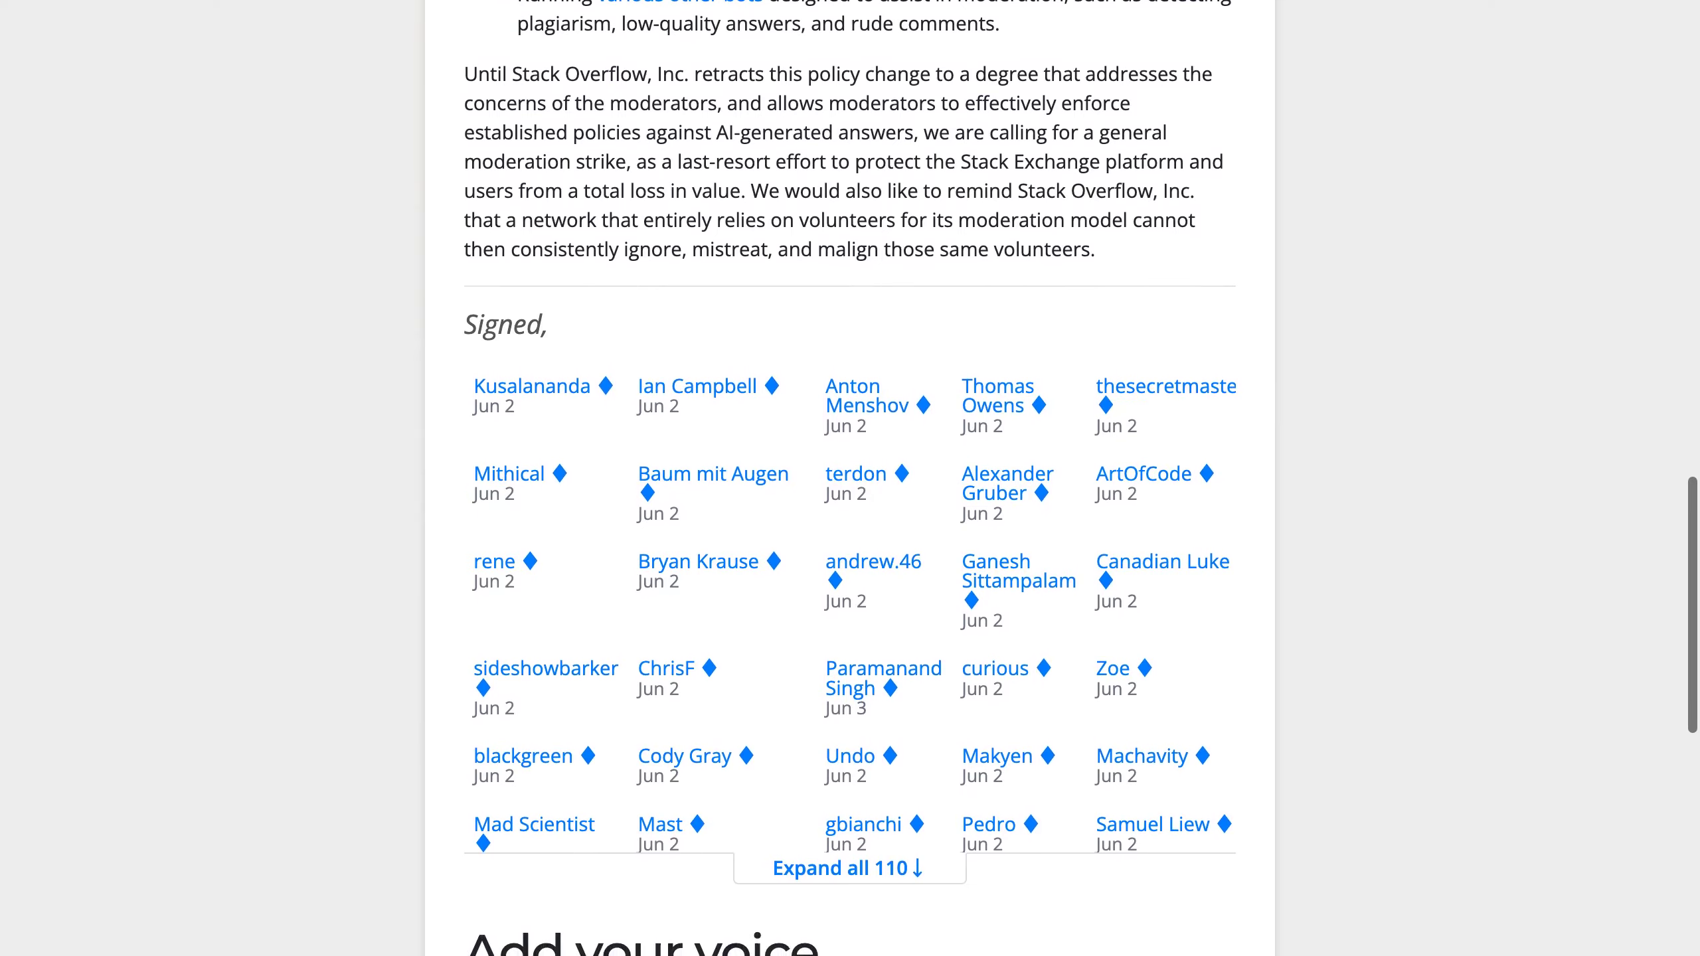
scroll("down", 3)
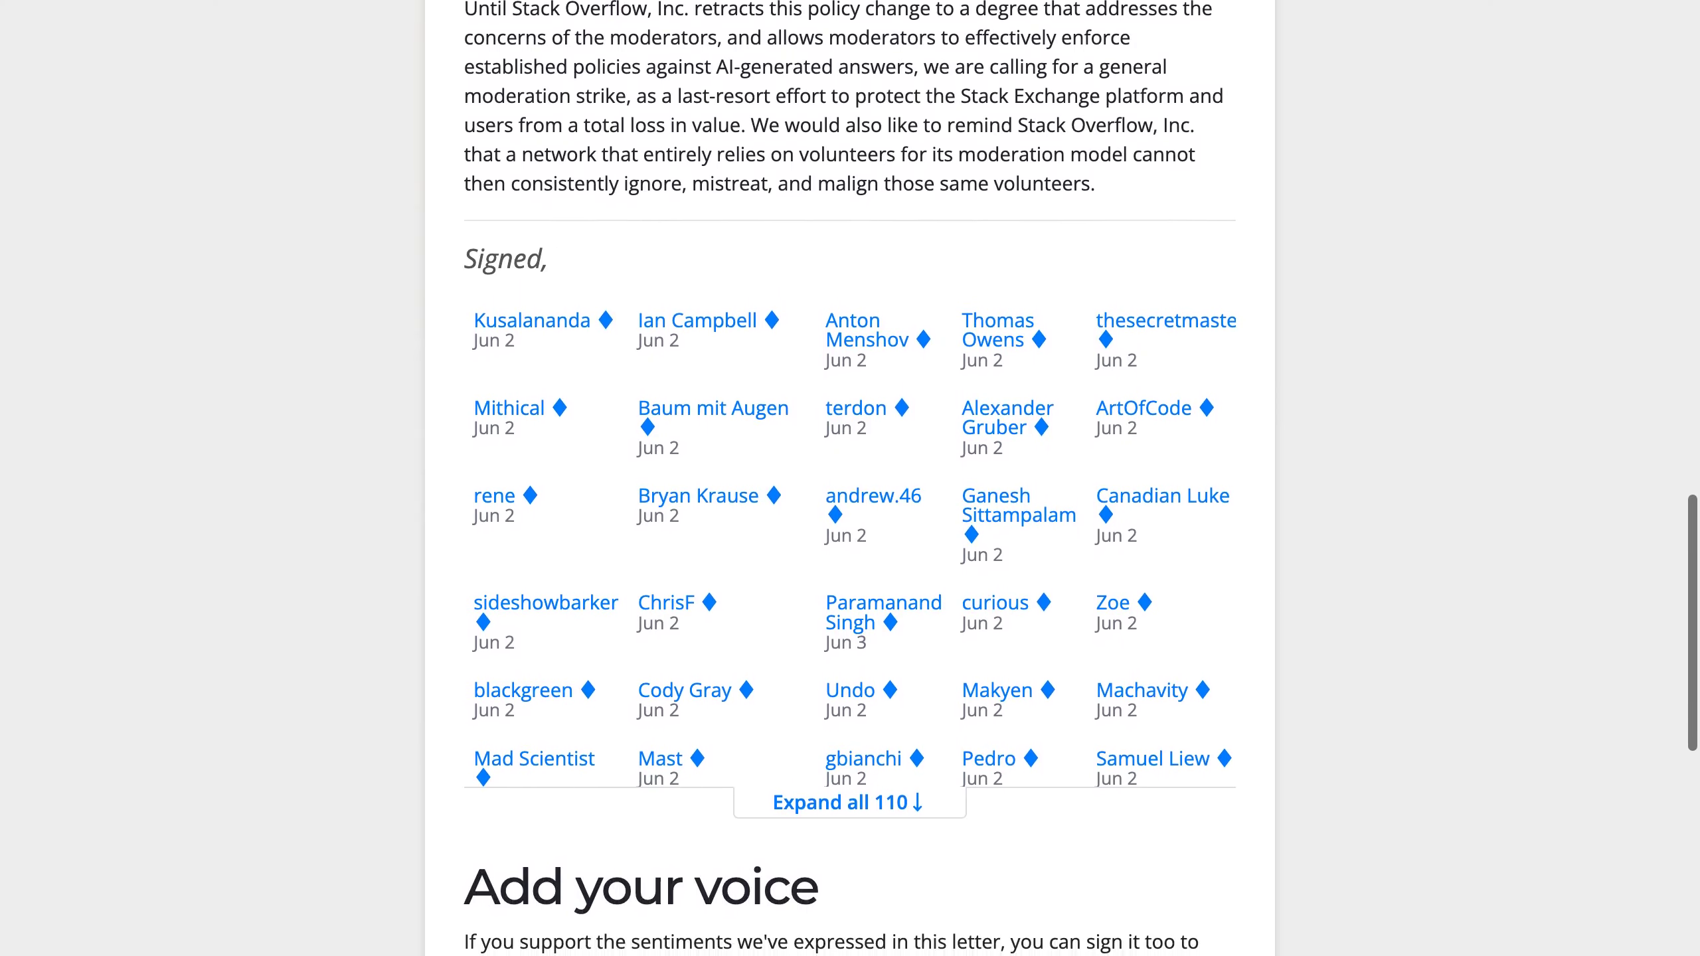
scroll("down", 3)
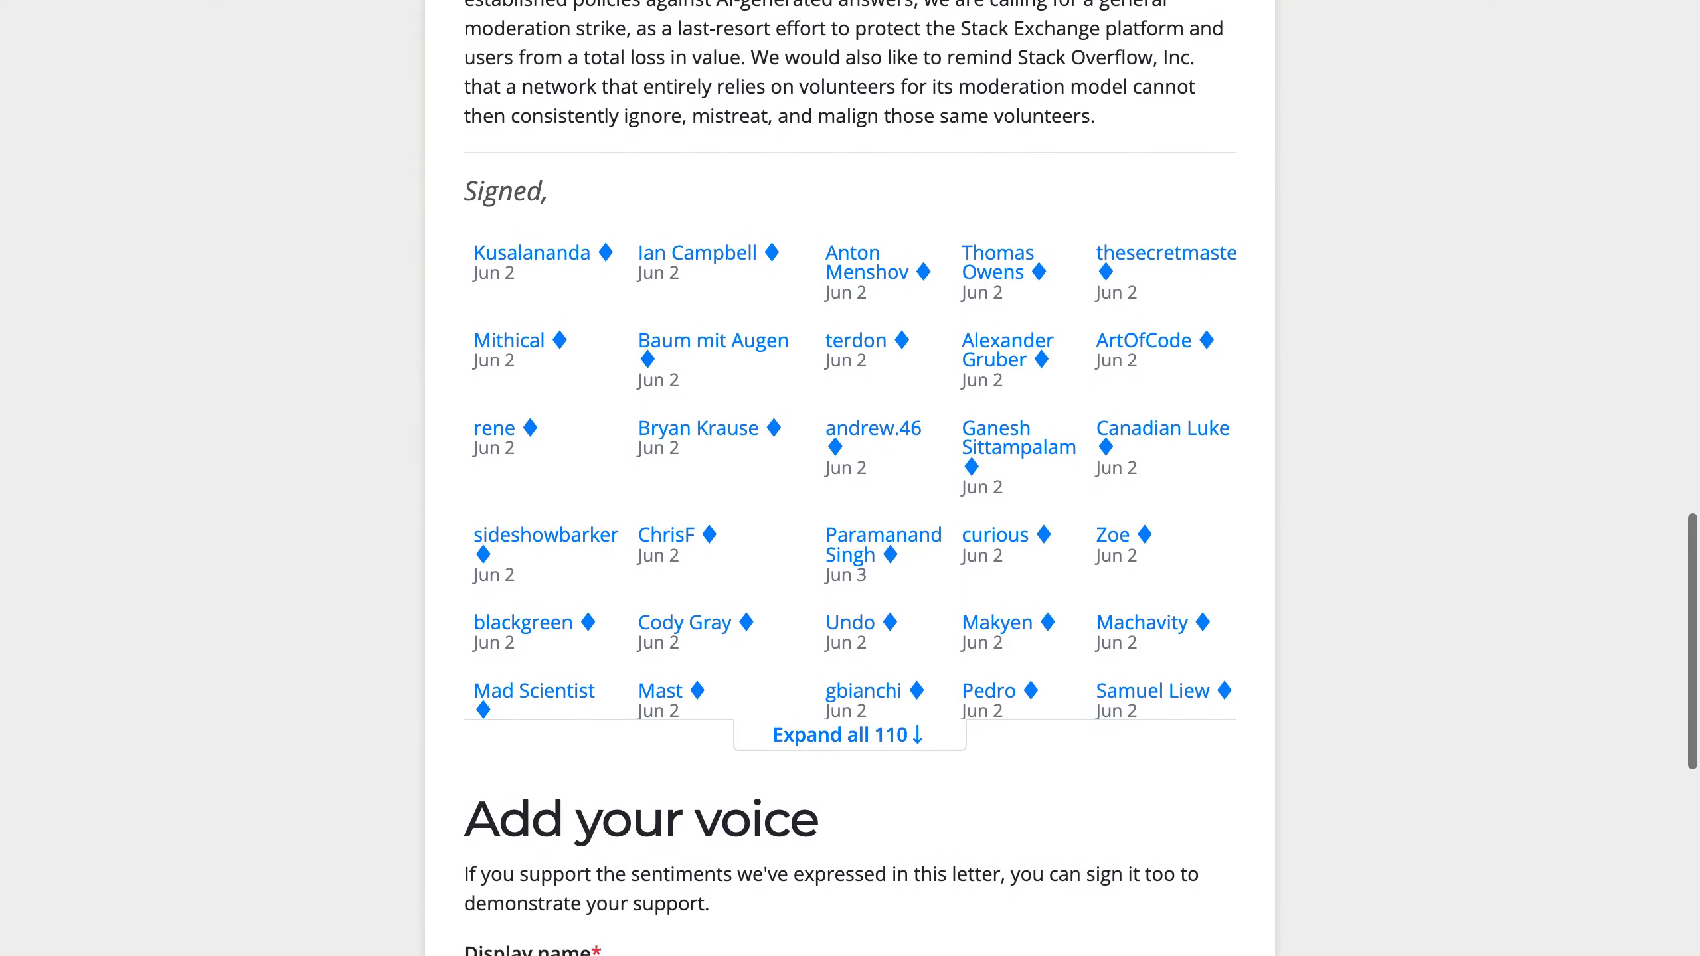
scroll("down", 3)
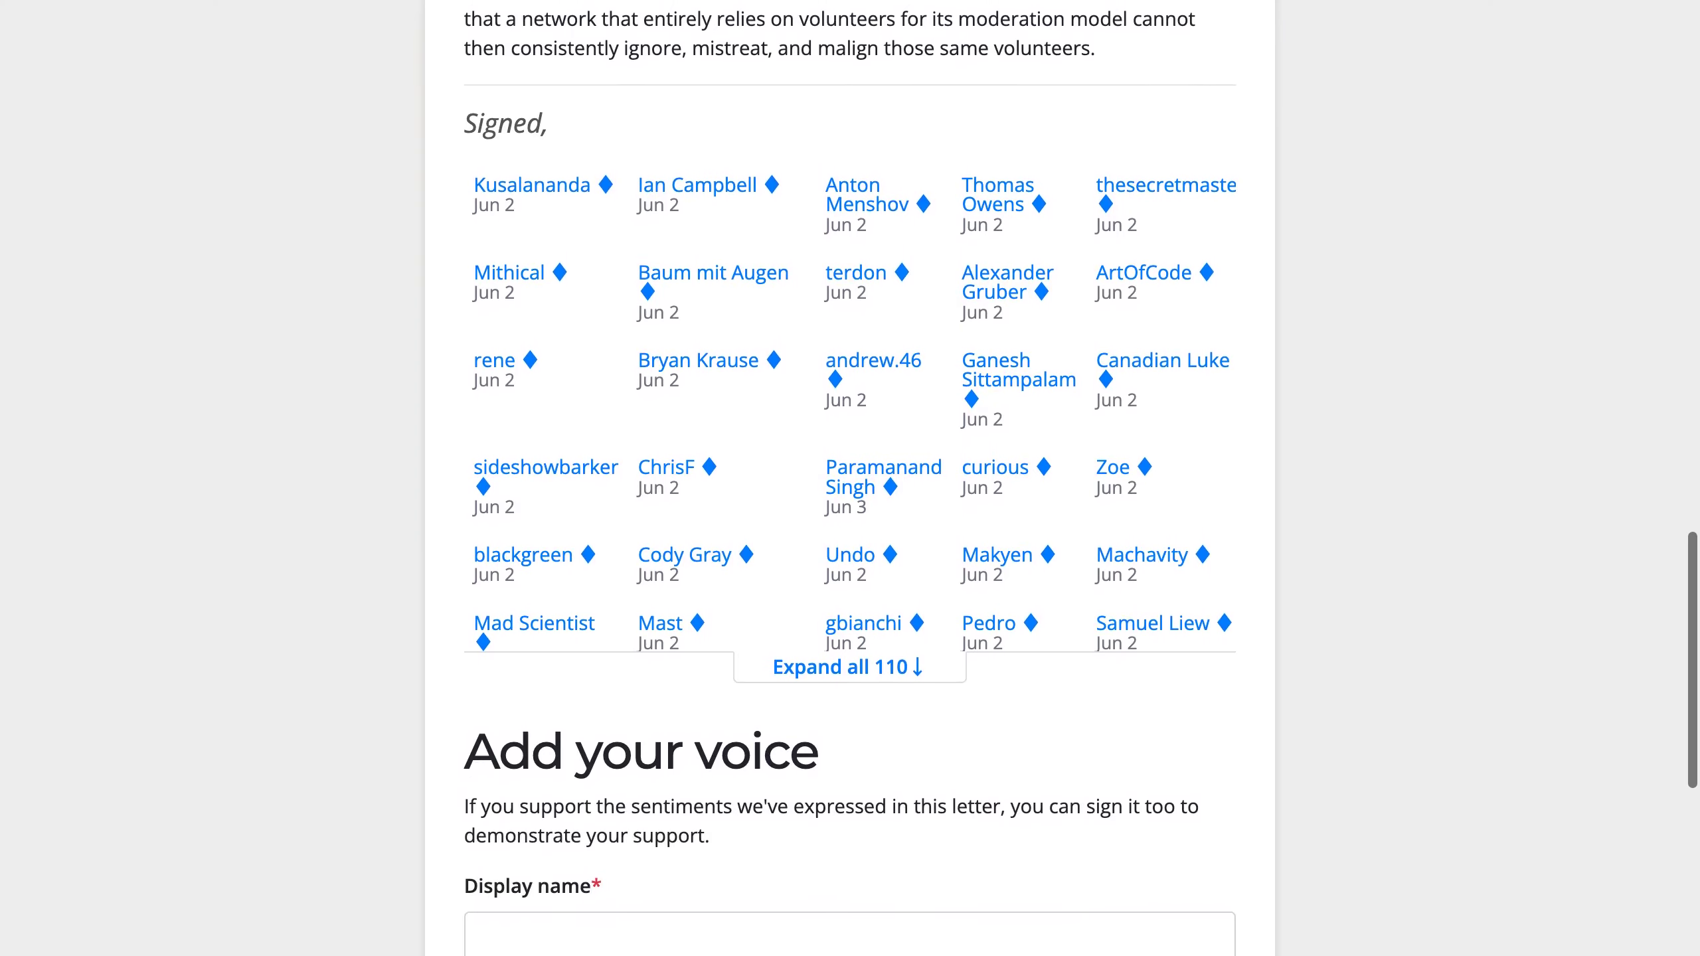
scroll("down", 3)
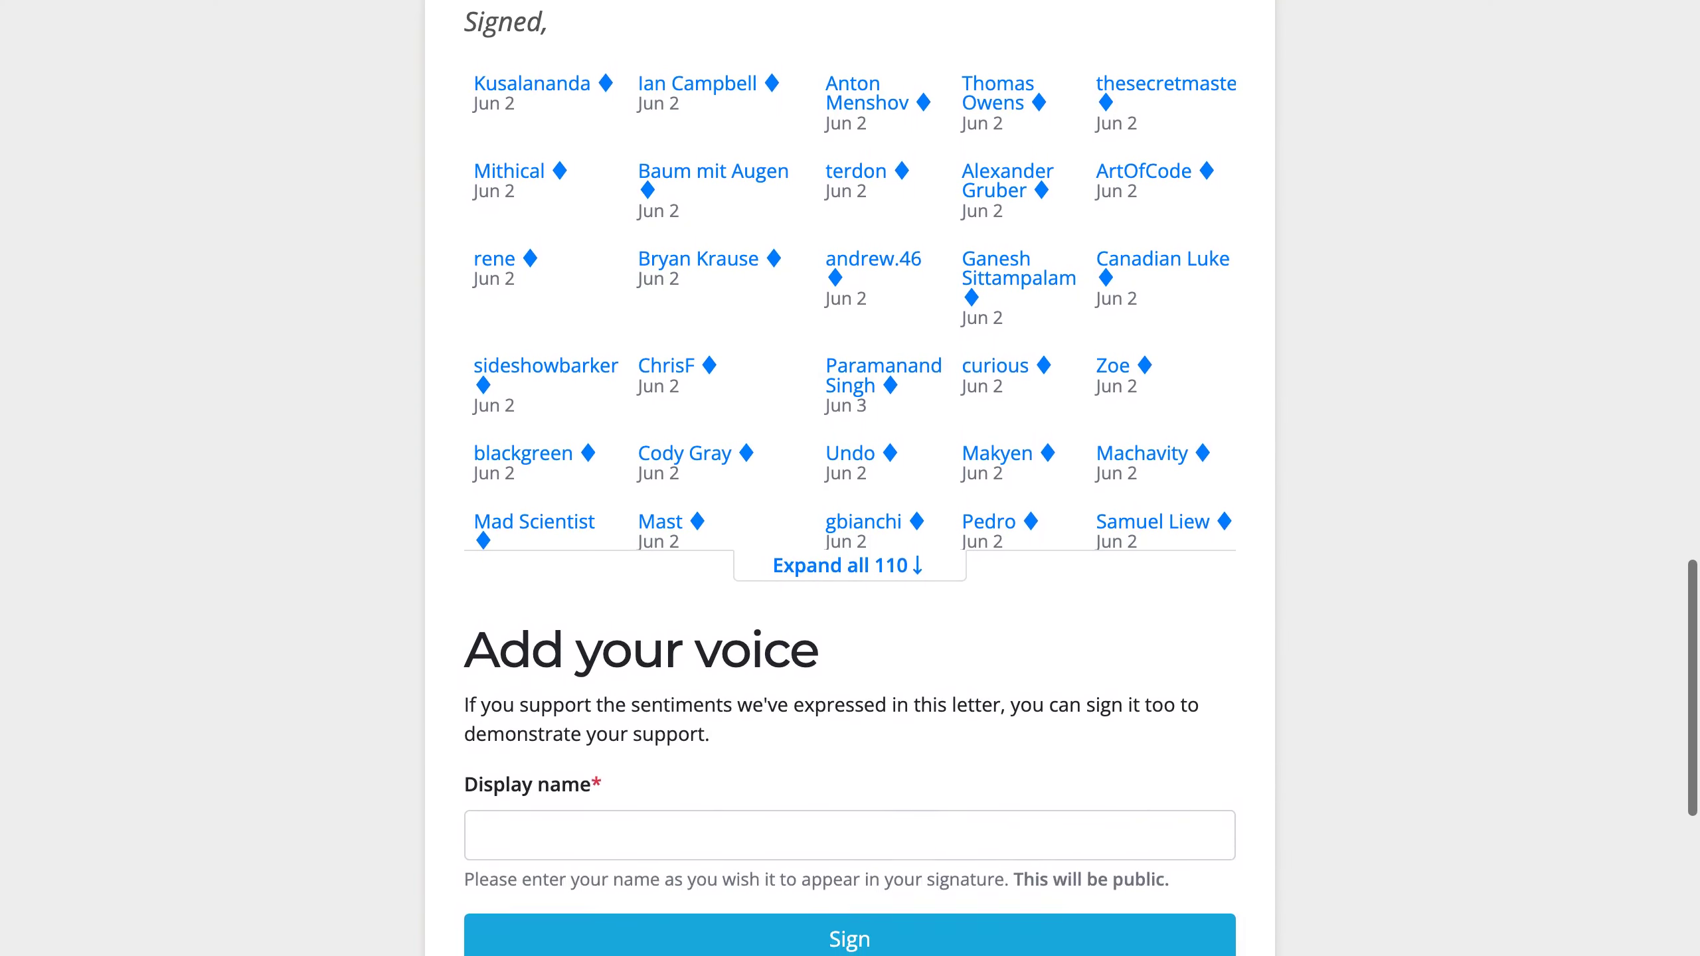
scroll("down", 3)
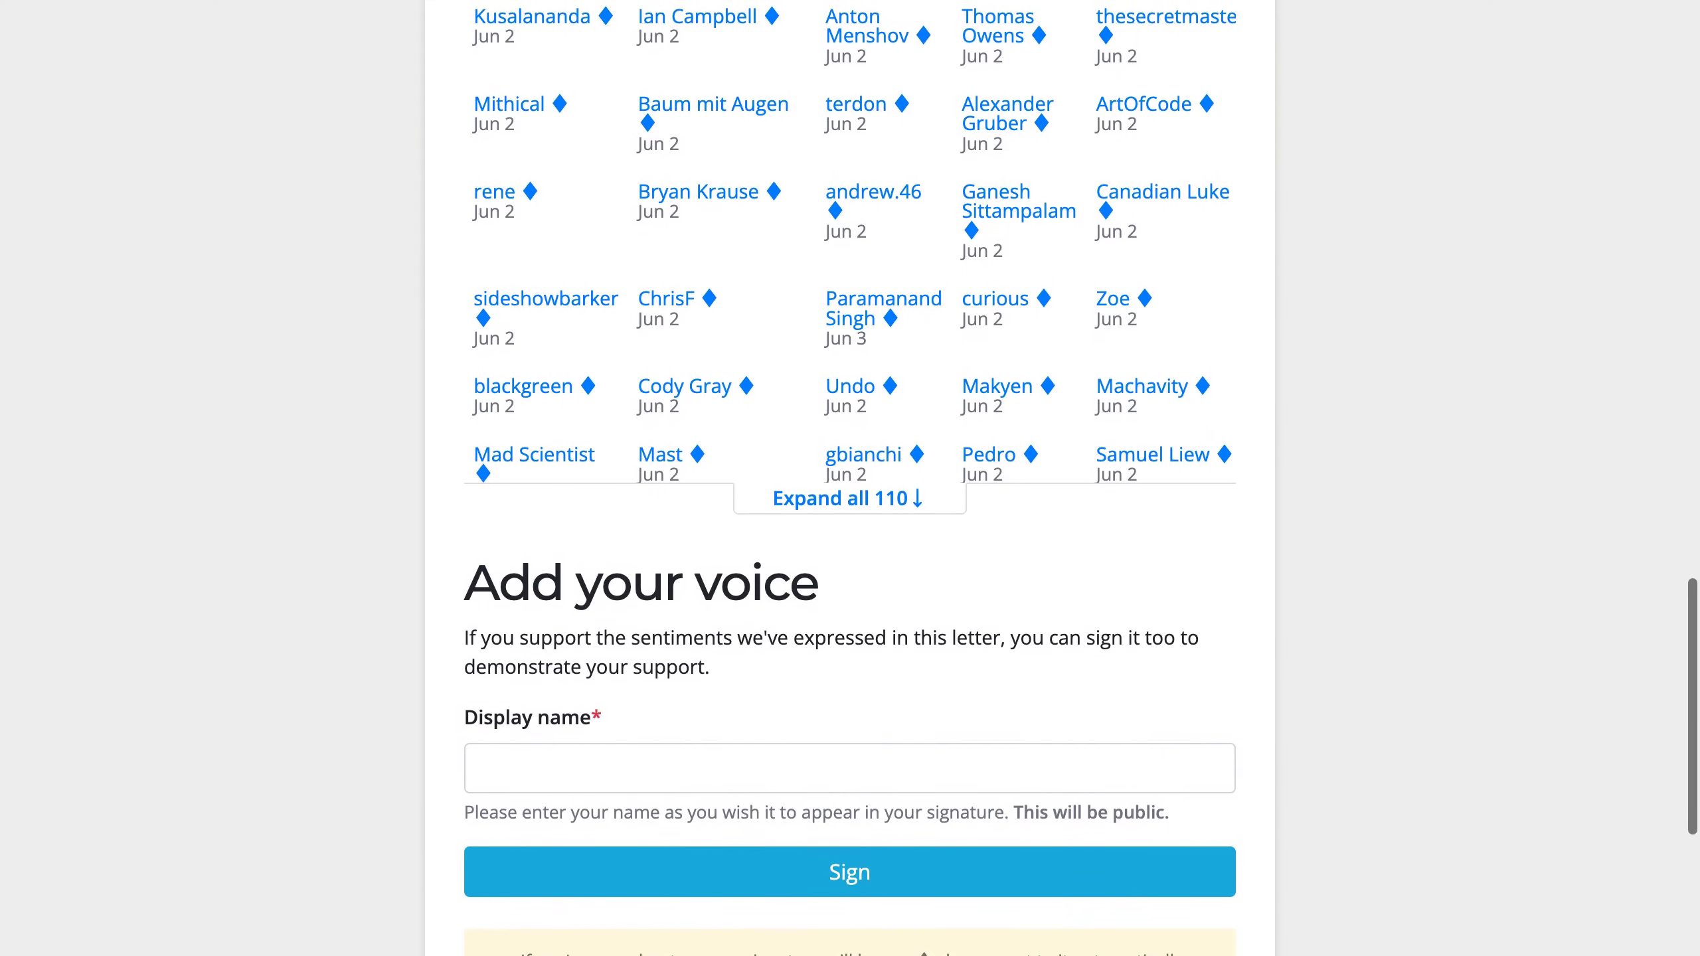
scroll("down", 3)
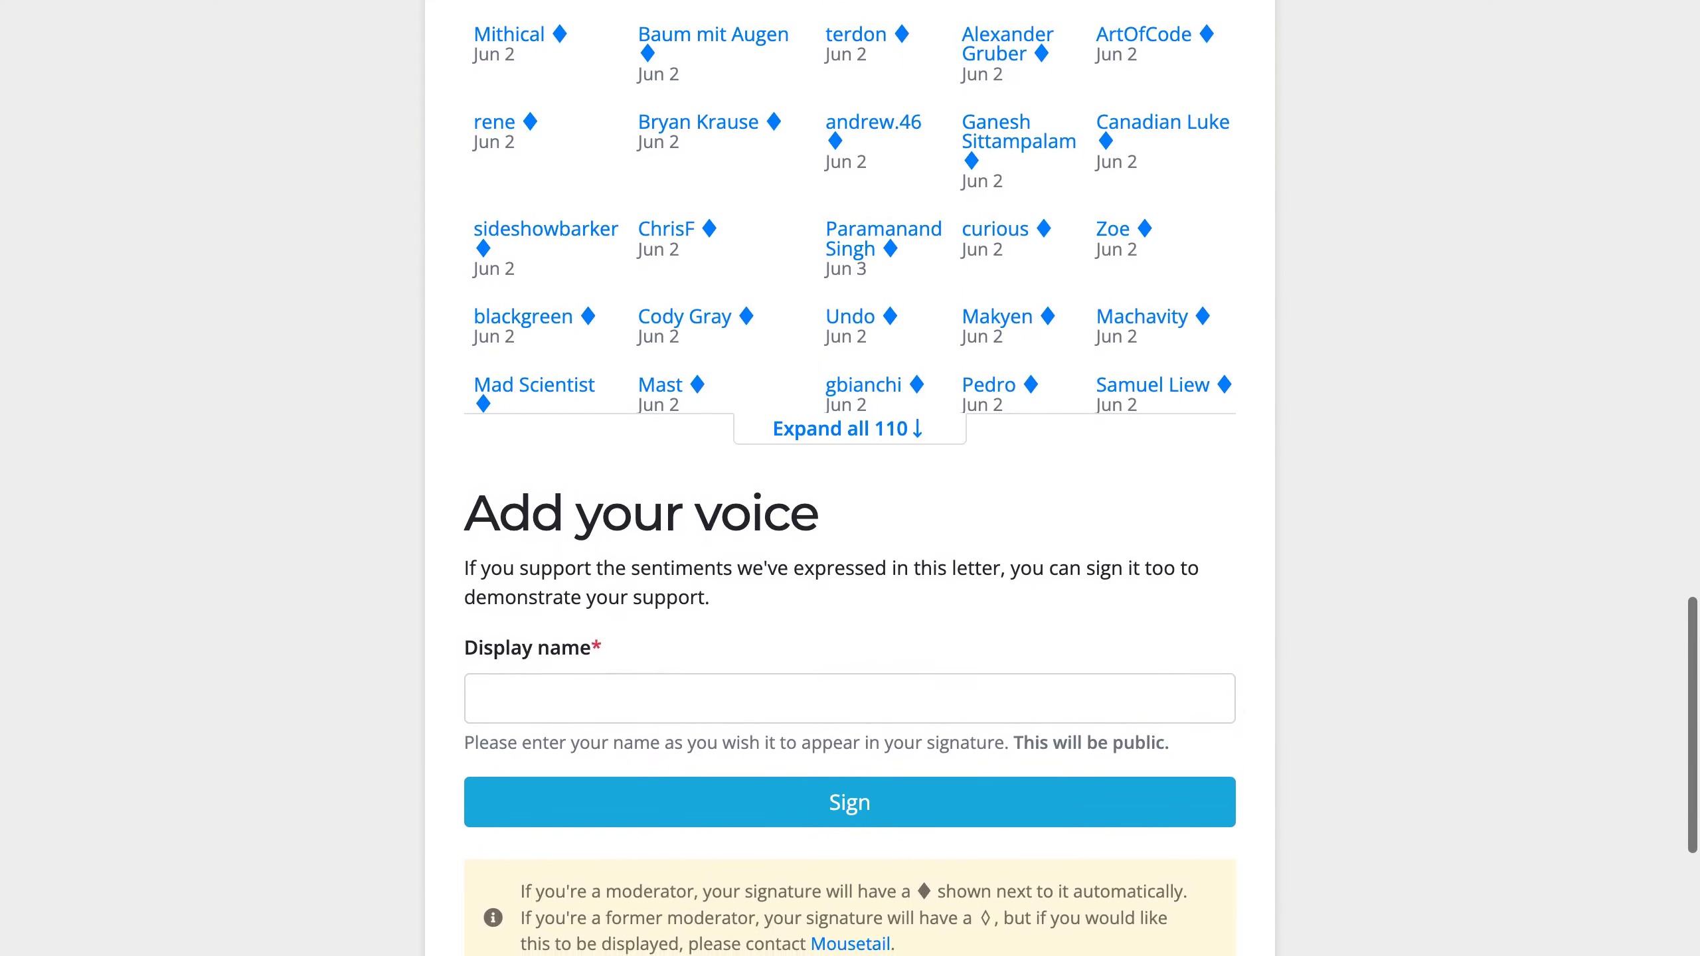
scroll("down", 3)
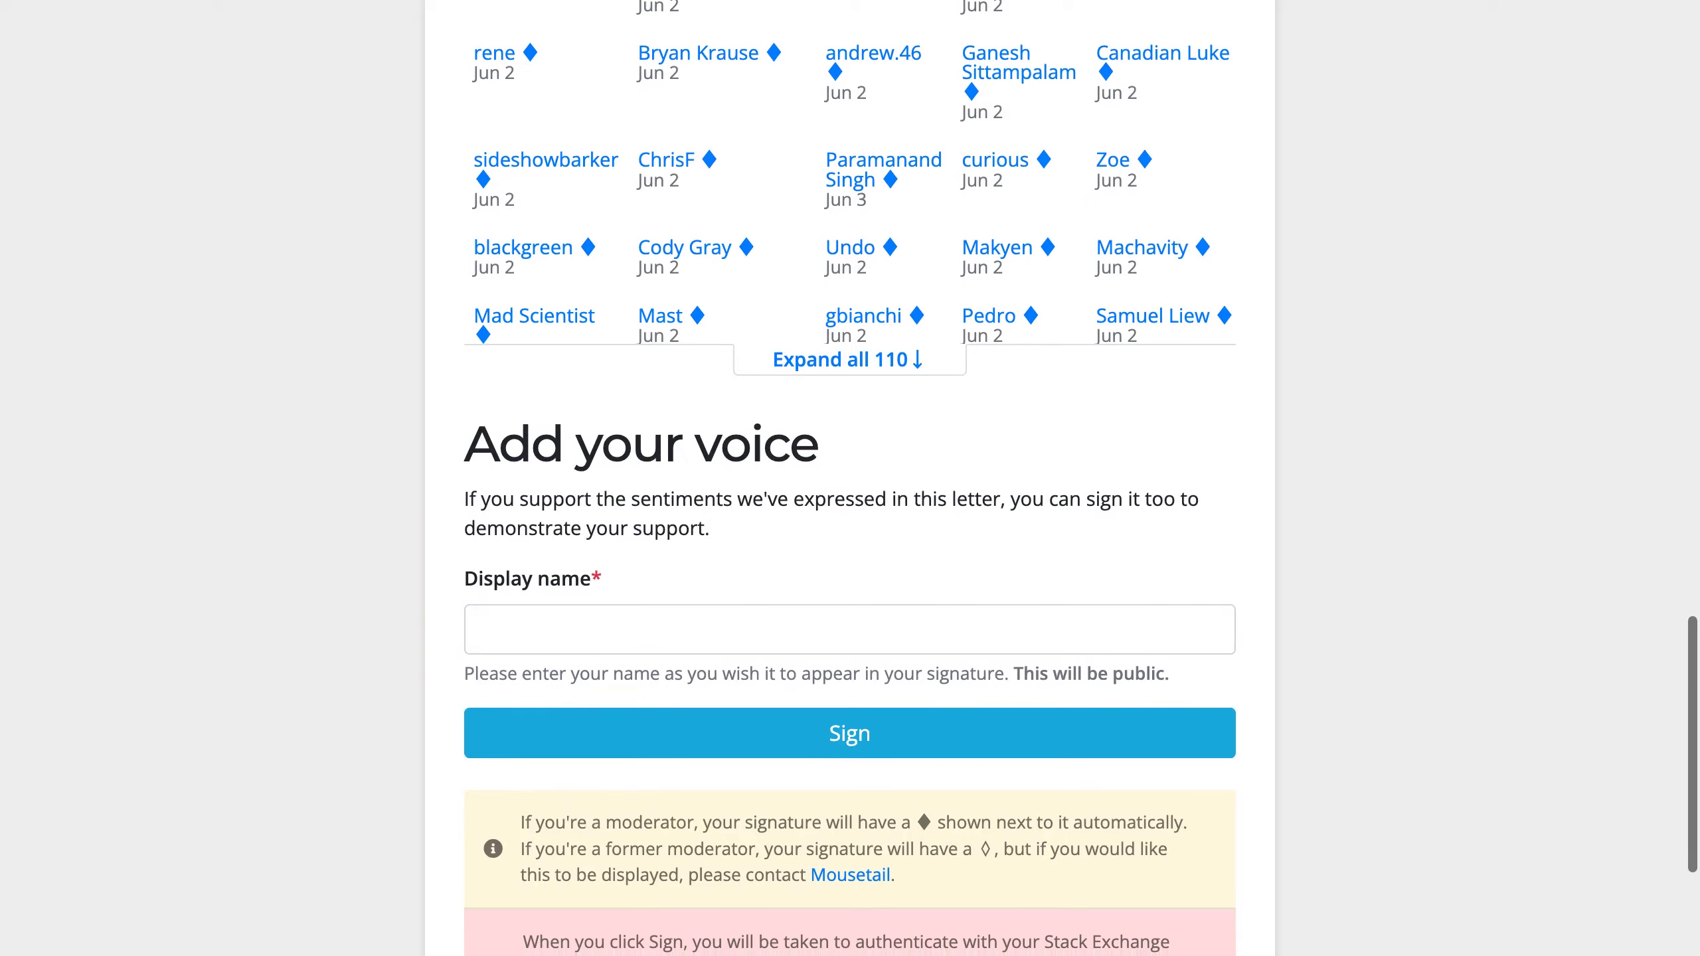
scroll("down", 3)
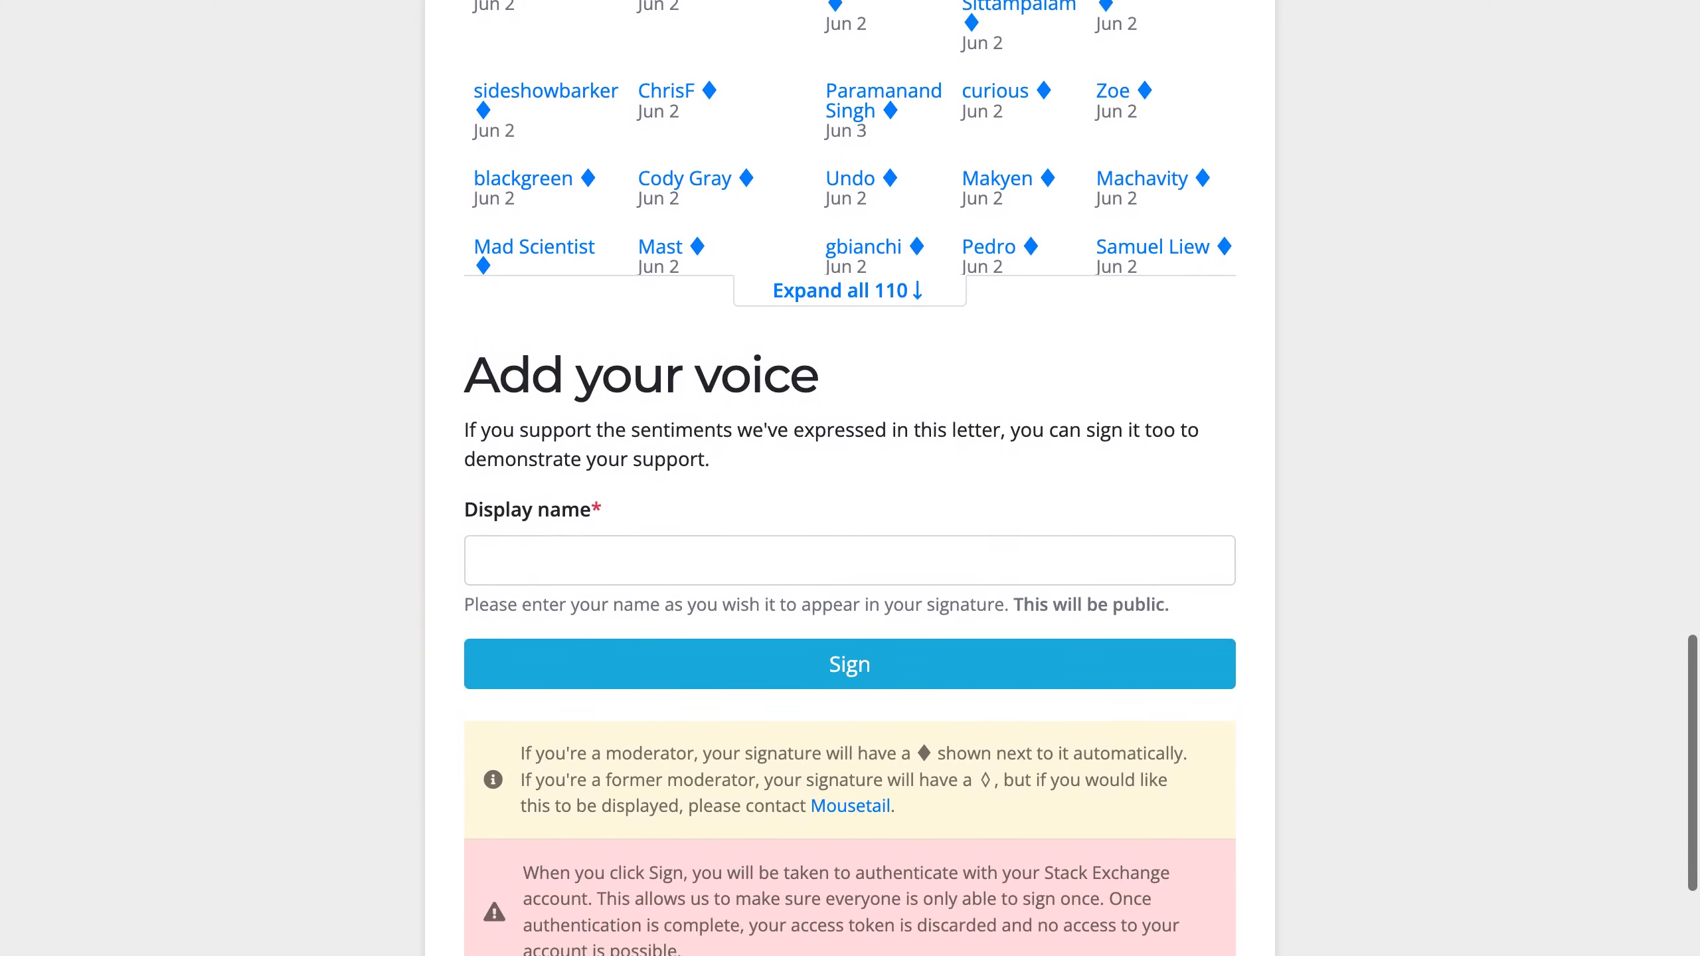
scroll("down", 3)
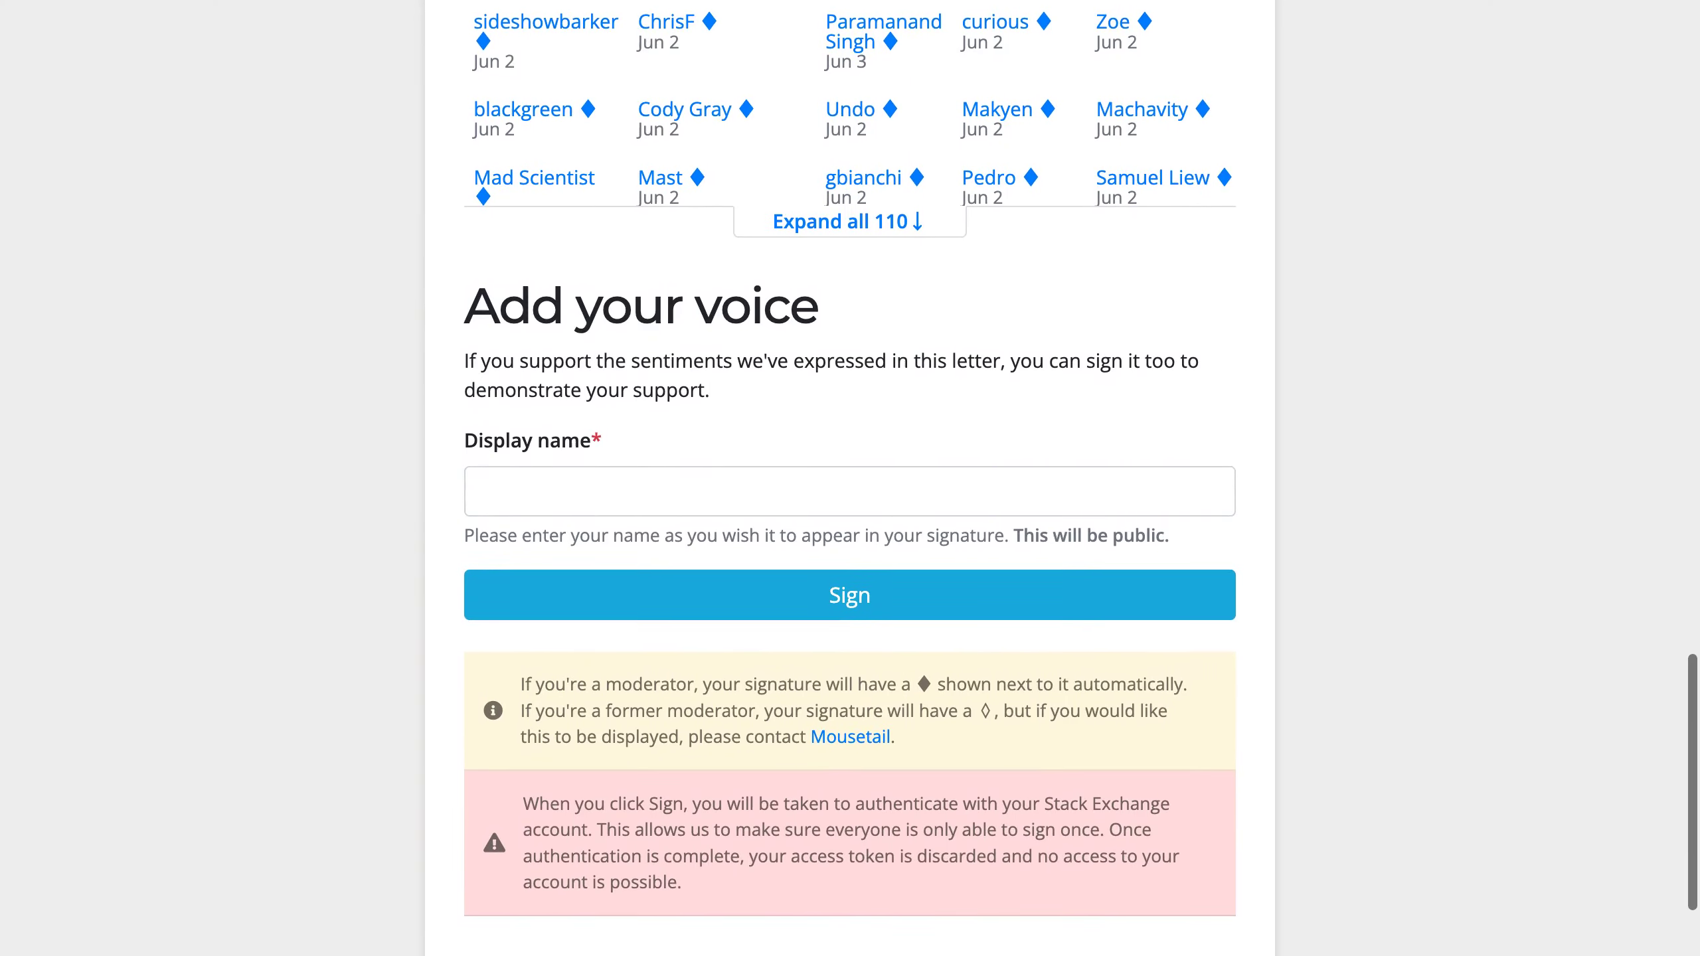
scroll("down", 3)
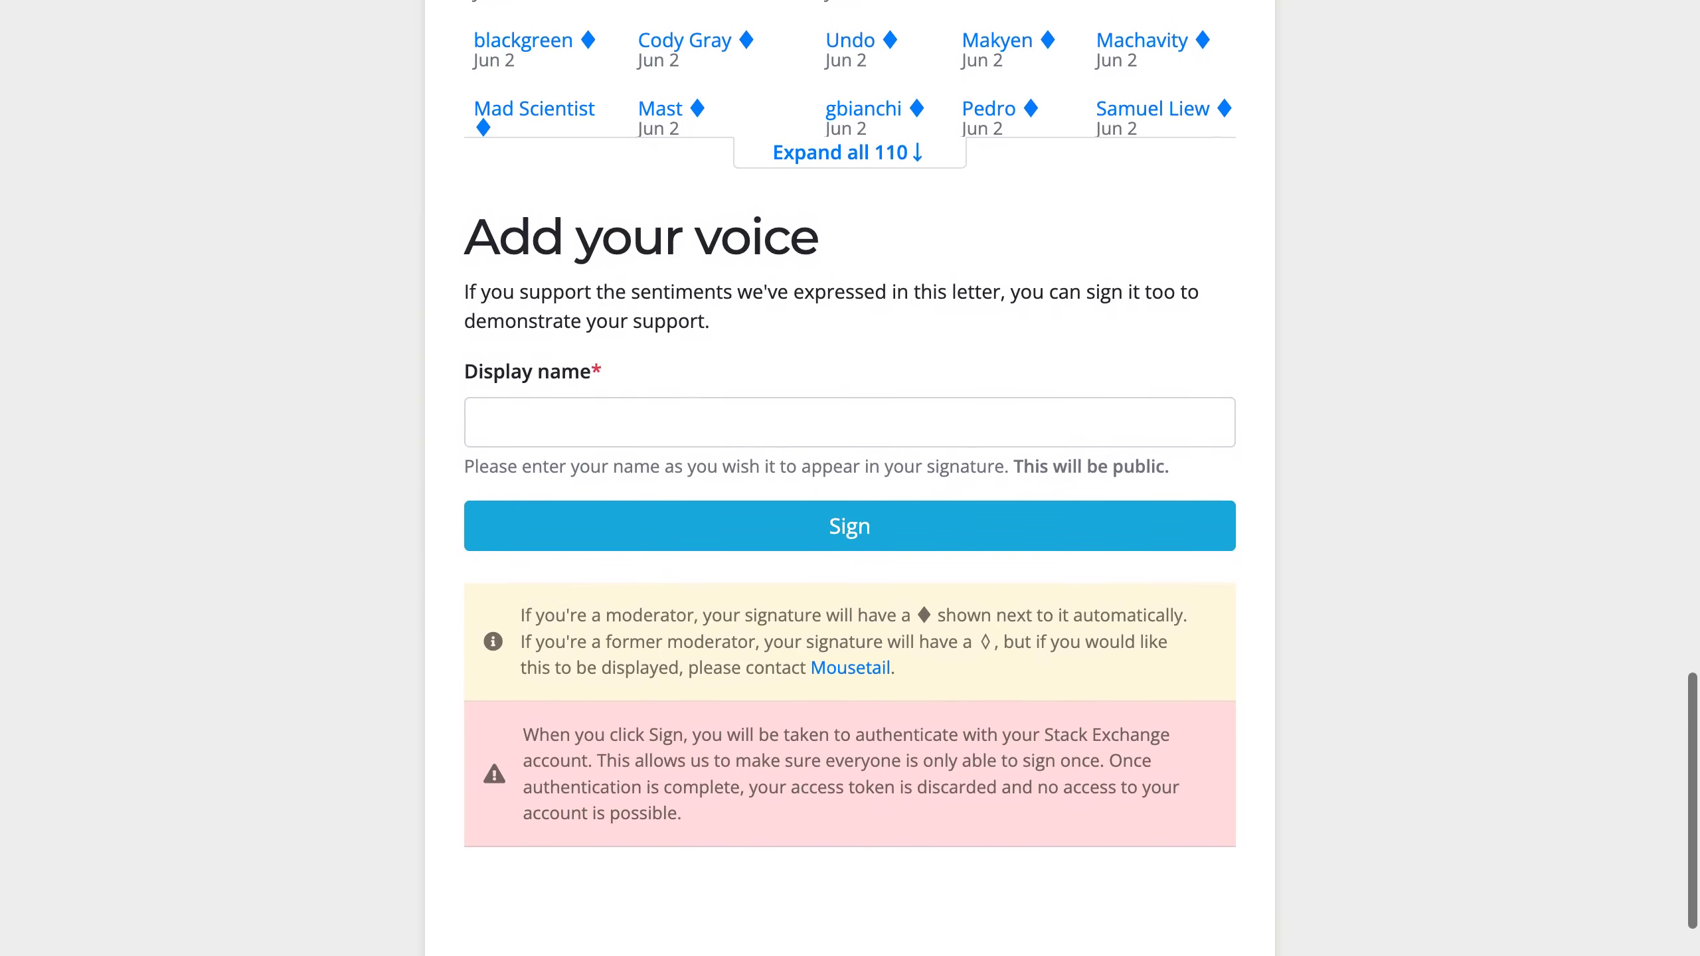
scroll("down", 3)
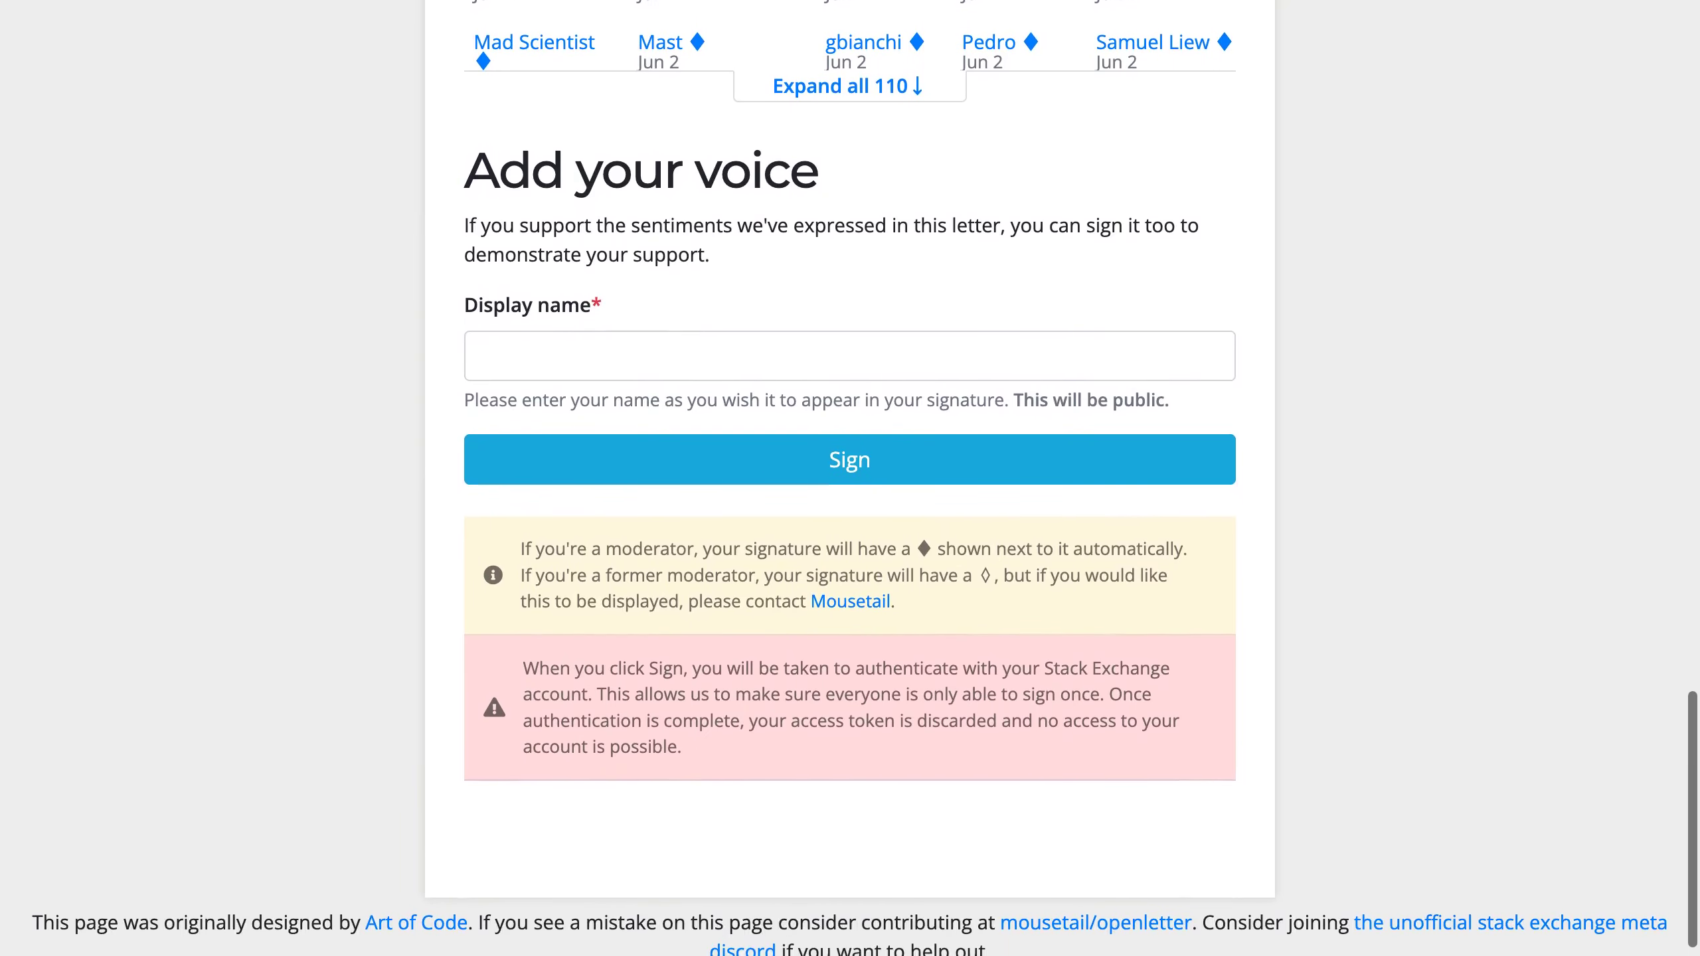
scroll("down", 3)
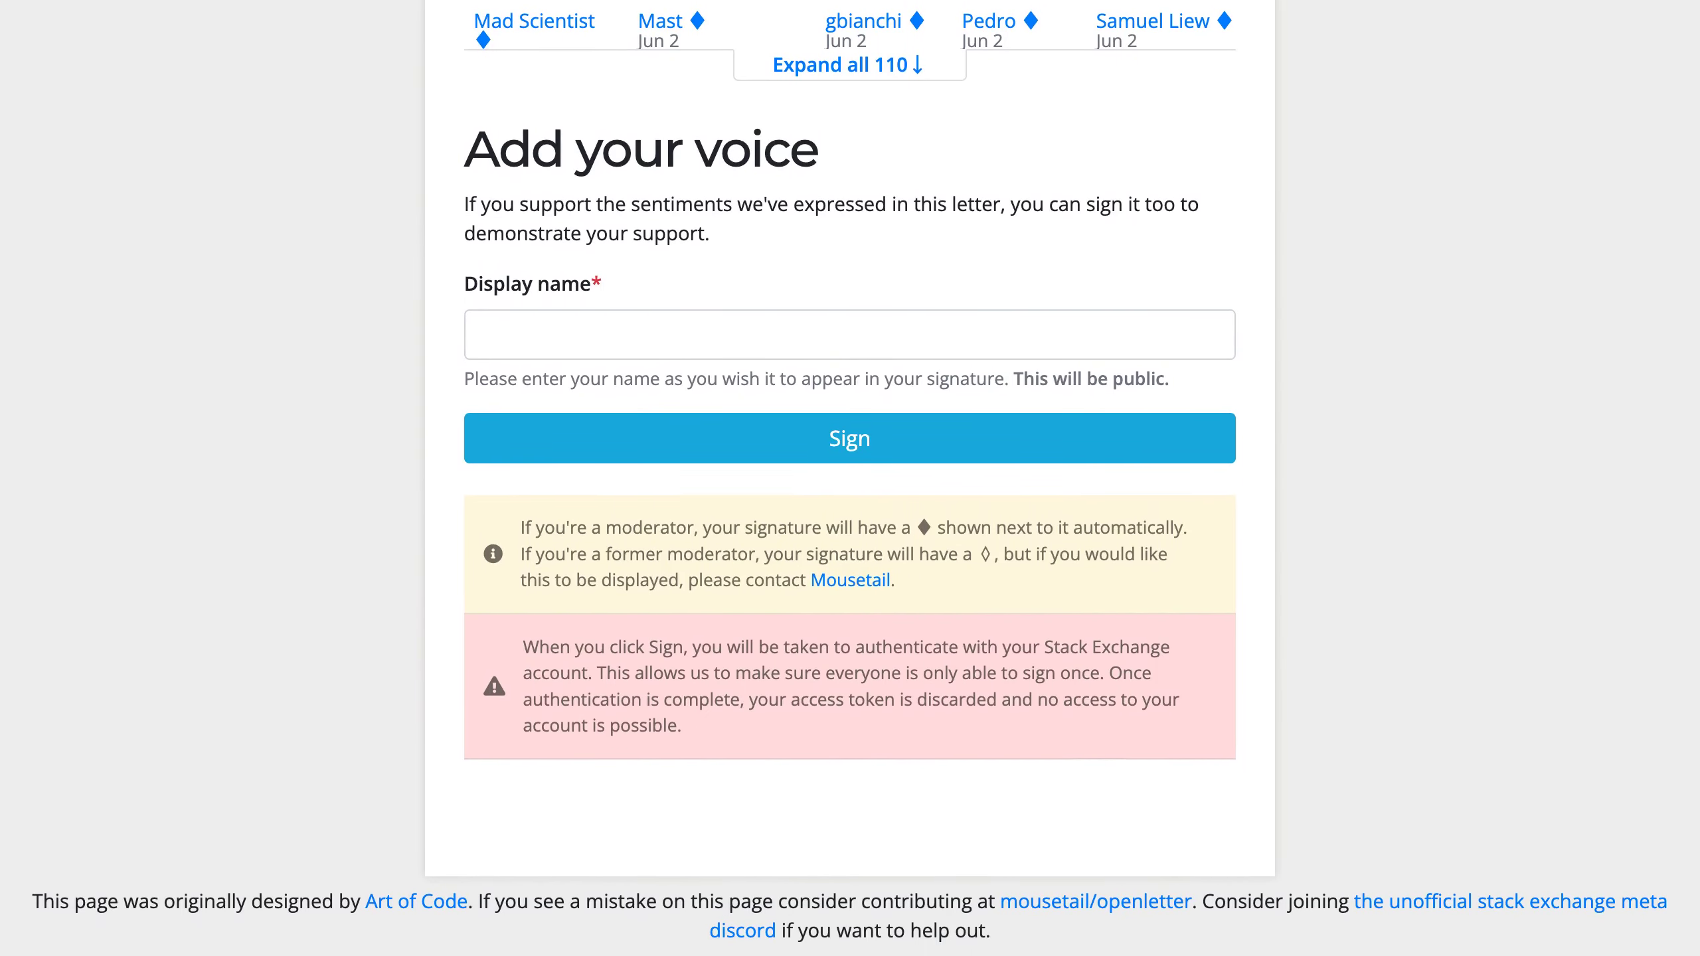